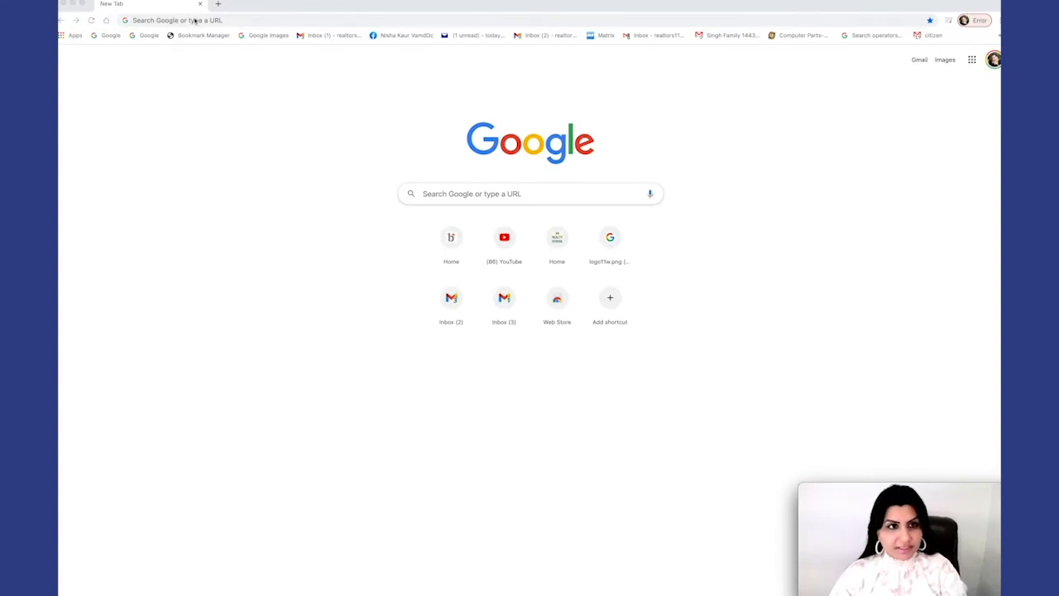
Go to brightmls.com and sign in to reach the Bright MLS dashboard
type("brightmls.com/home")
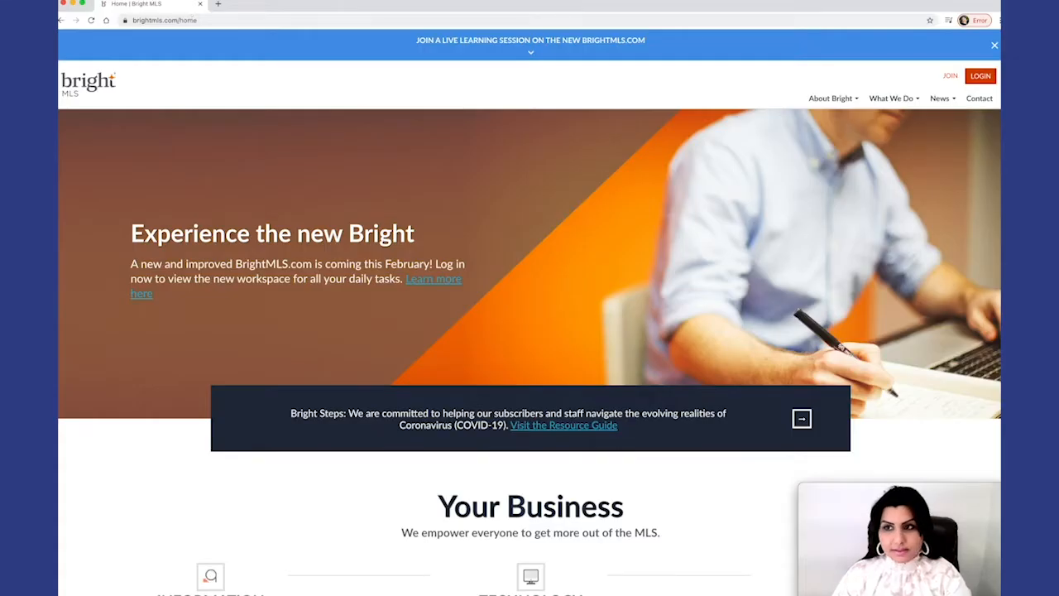
left_click(979, 76)
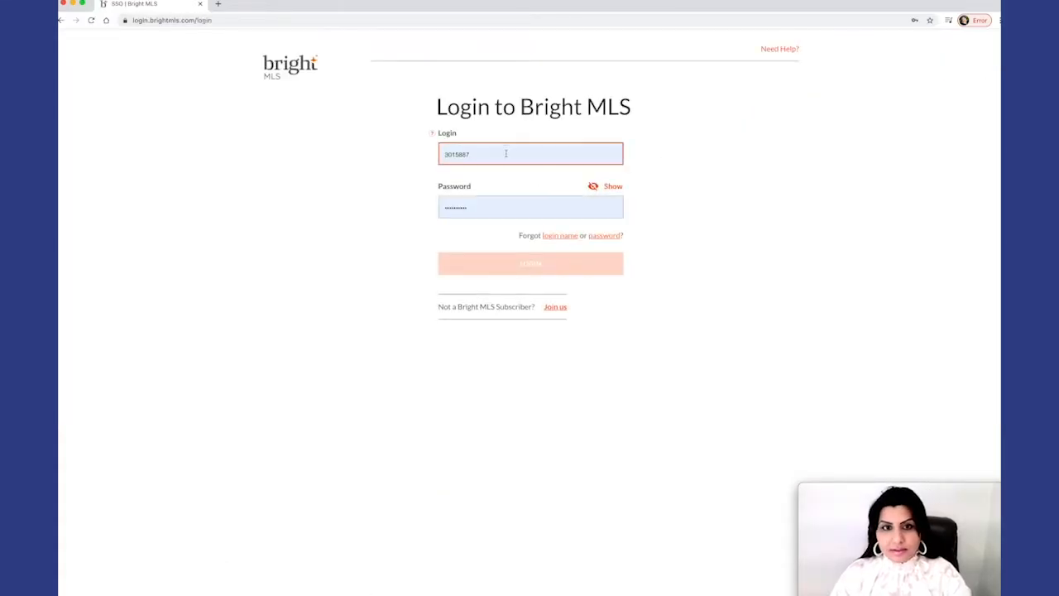
left_click(529, 263)
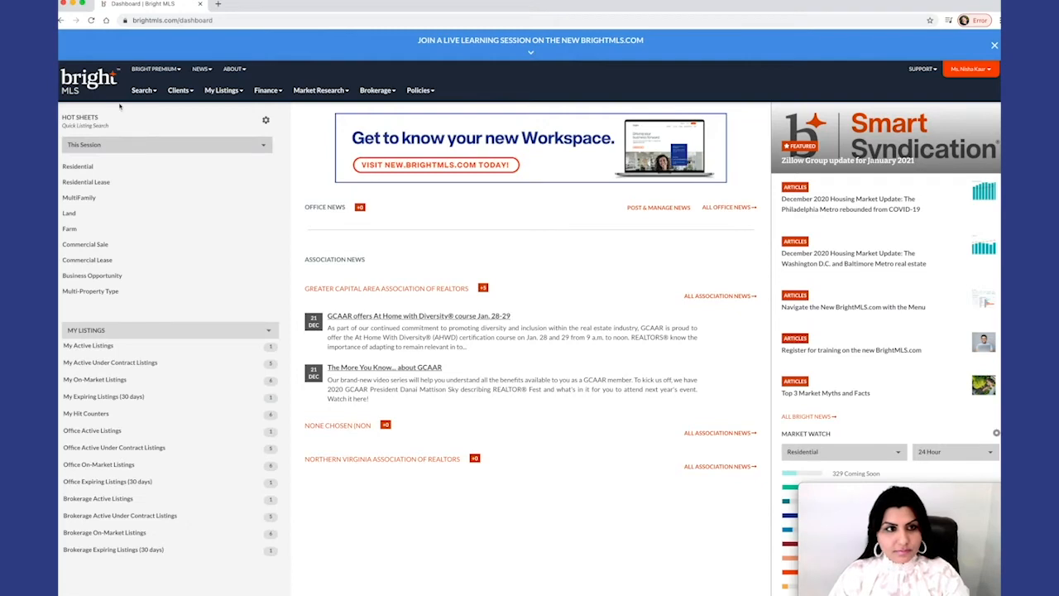
left_click(142, 89)
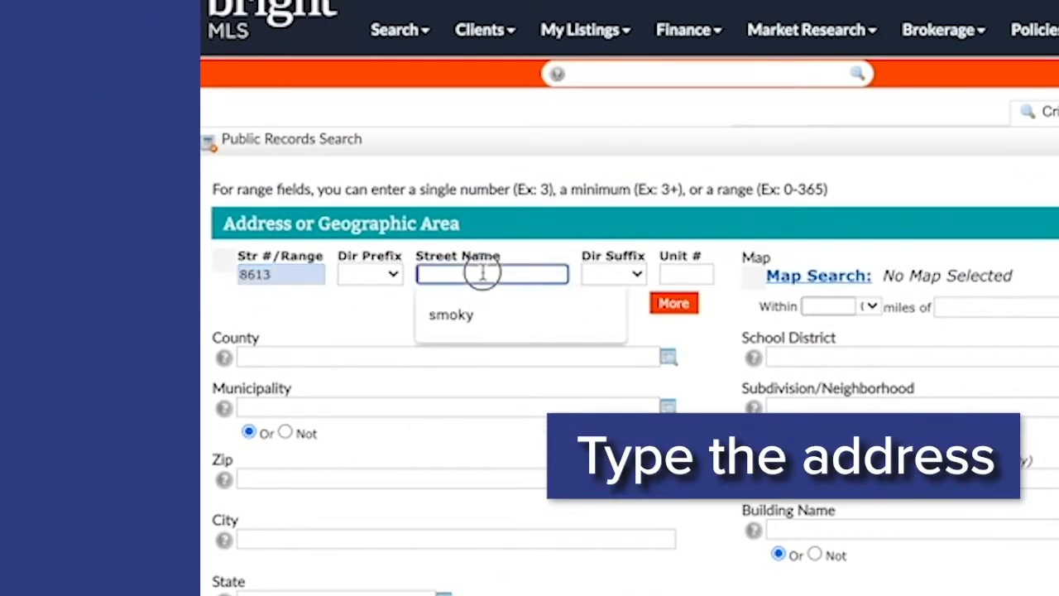
type("chatear")
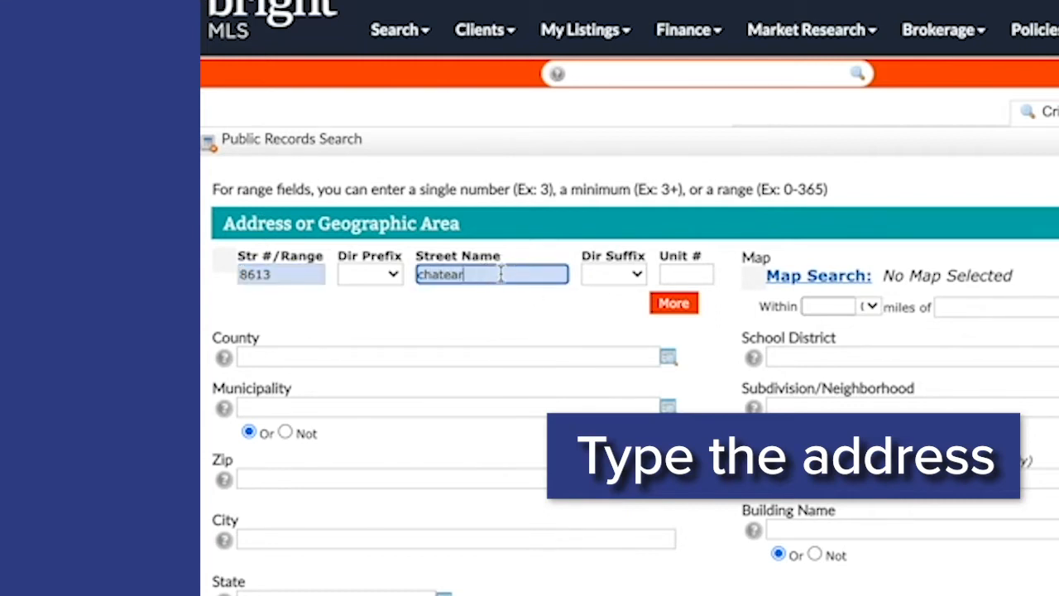
key("Backspace")
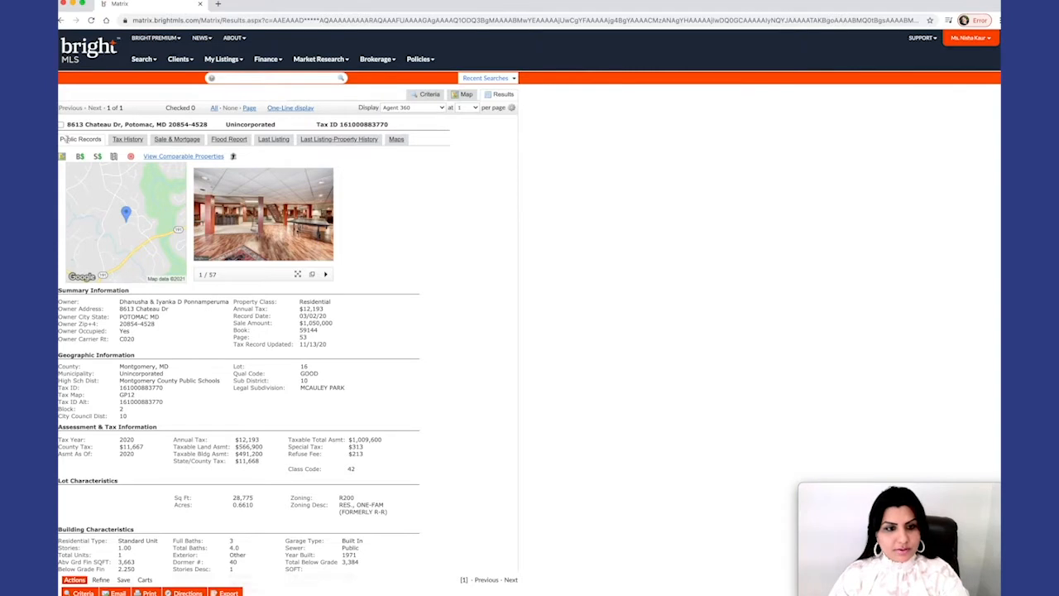
Scroll the tax record down to MLS History and the closed $1,050,000 listing
scroll("down", 3)
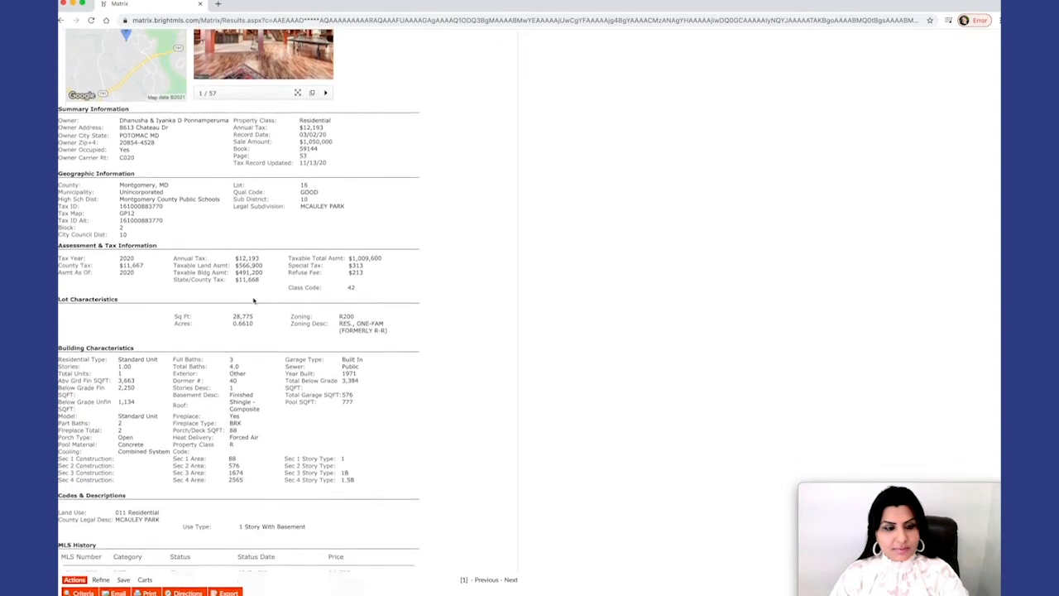
scroll("down", 3)
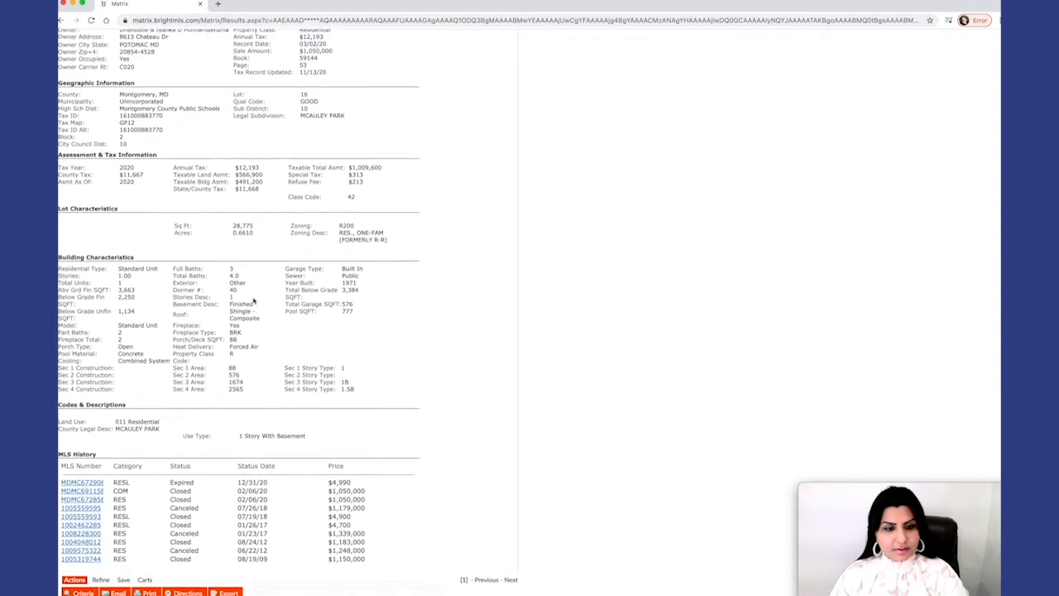
scroll("down", 3)
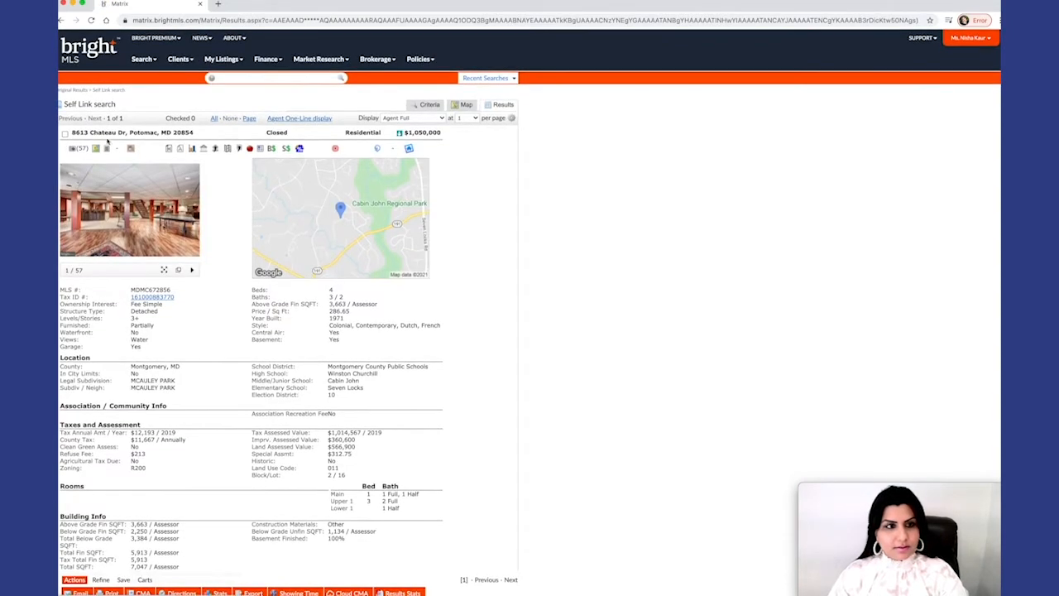
scroll("down", 3)
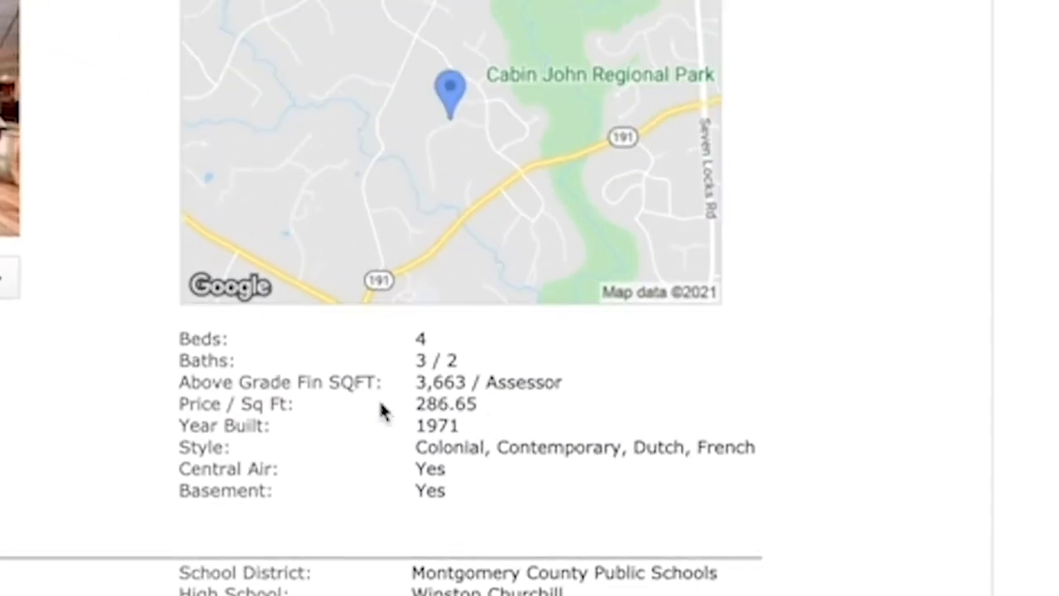
mouse_move(529, 394)
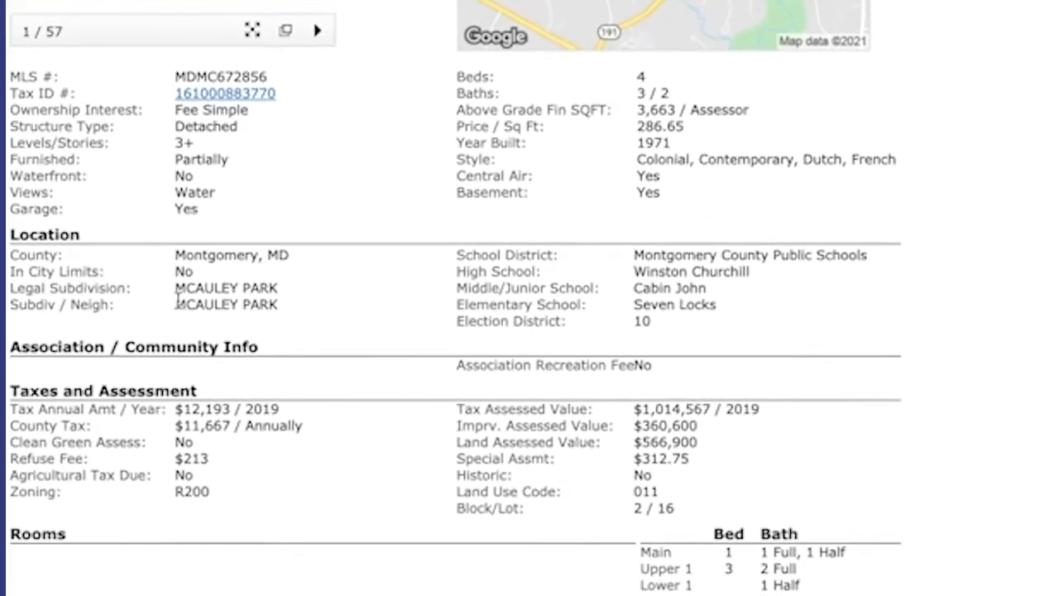
scroll("down", 3)
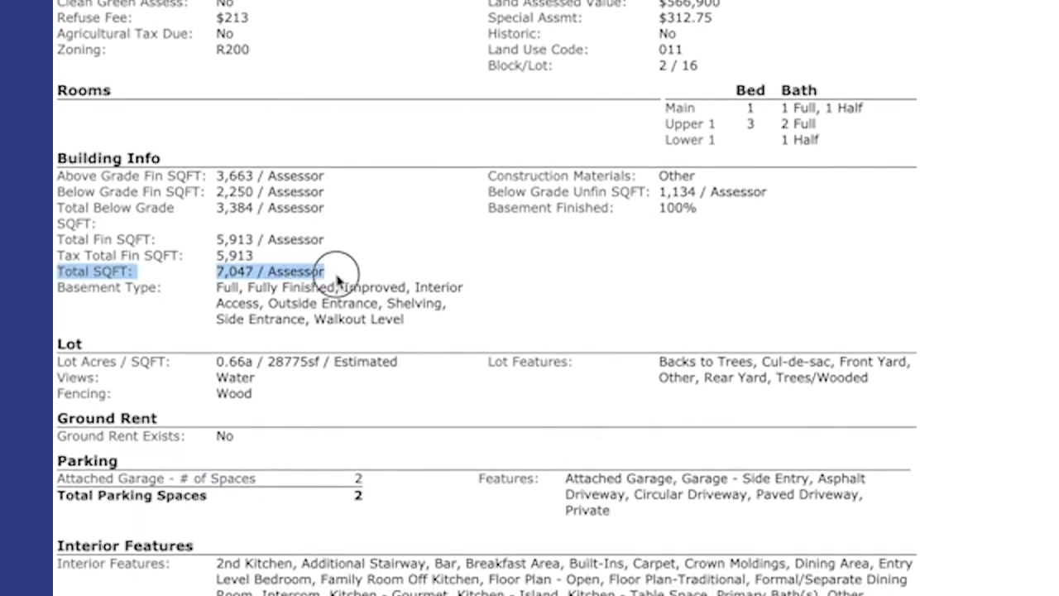
scroll("down", 3)
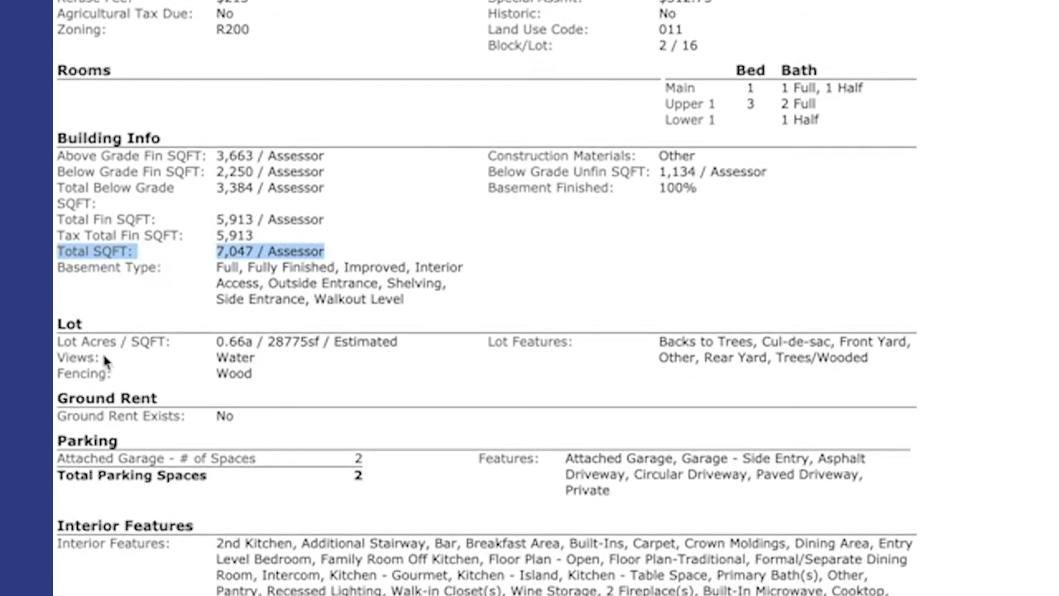
scroll("down", 3)
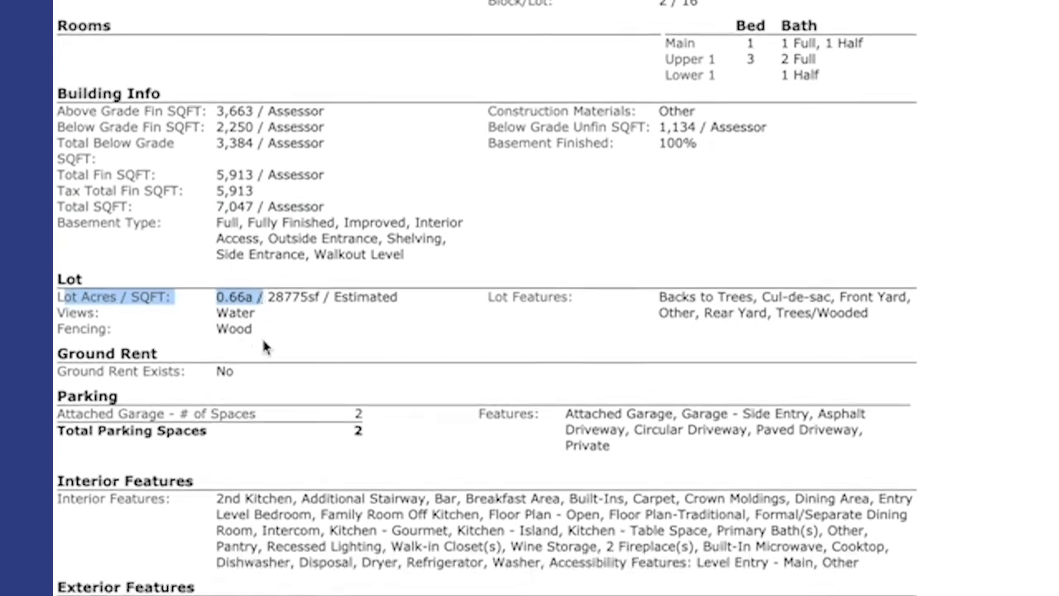
scroll("up", 3)
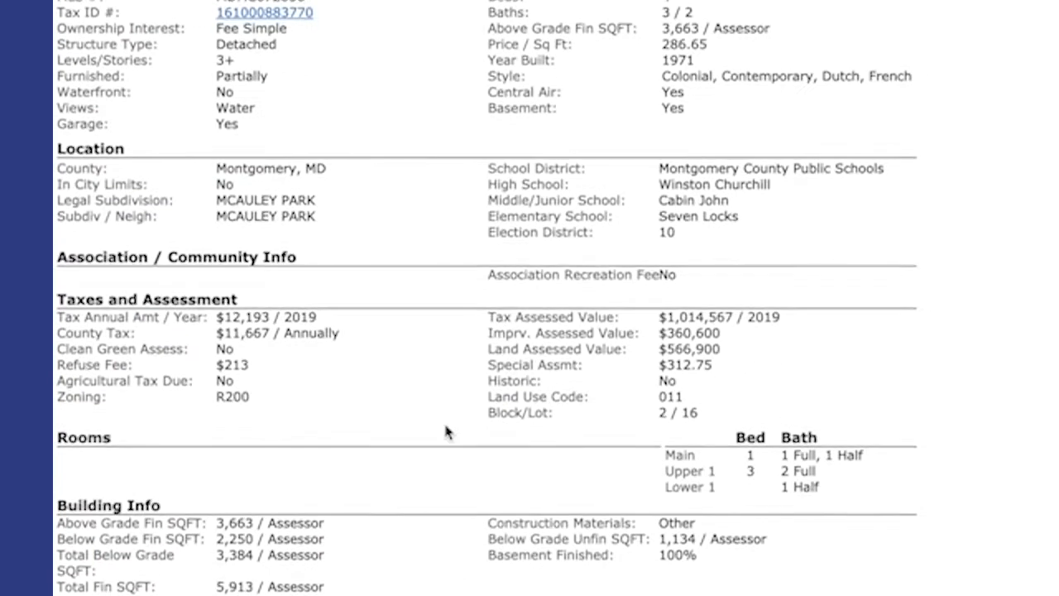
scroll("down", 3)
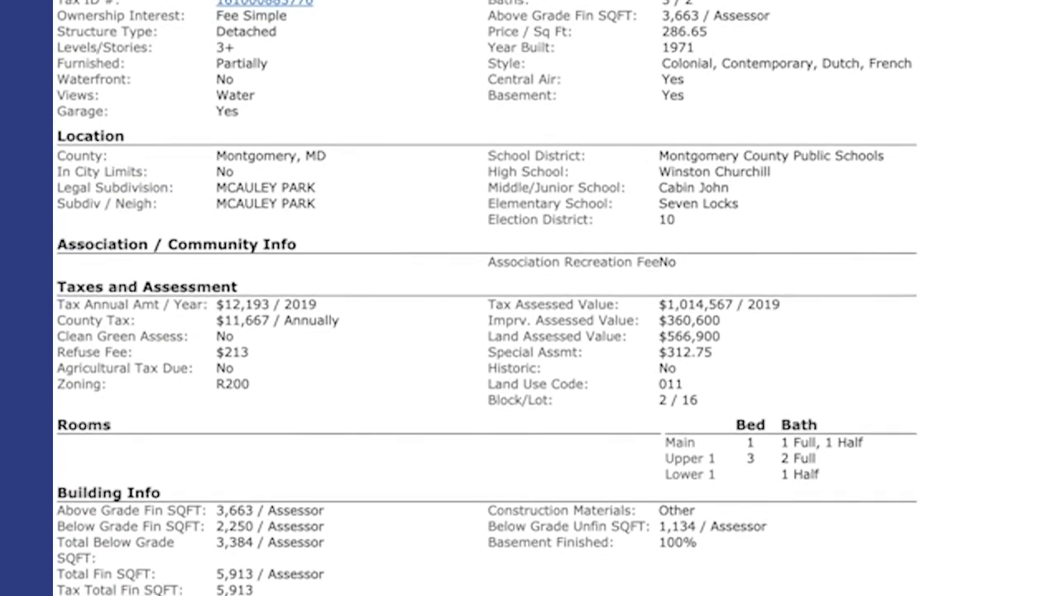
scroll("down", 3)
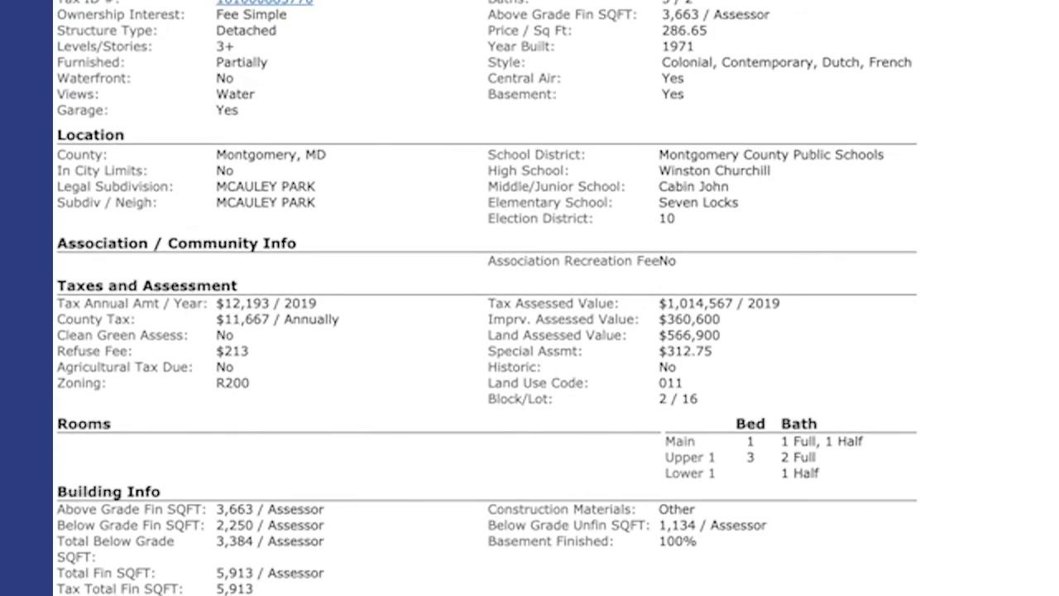
right_click(219, 12)
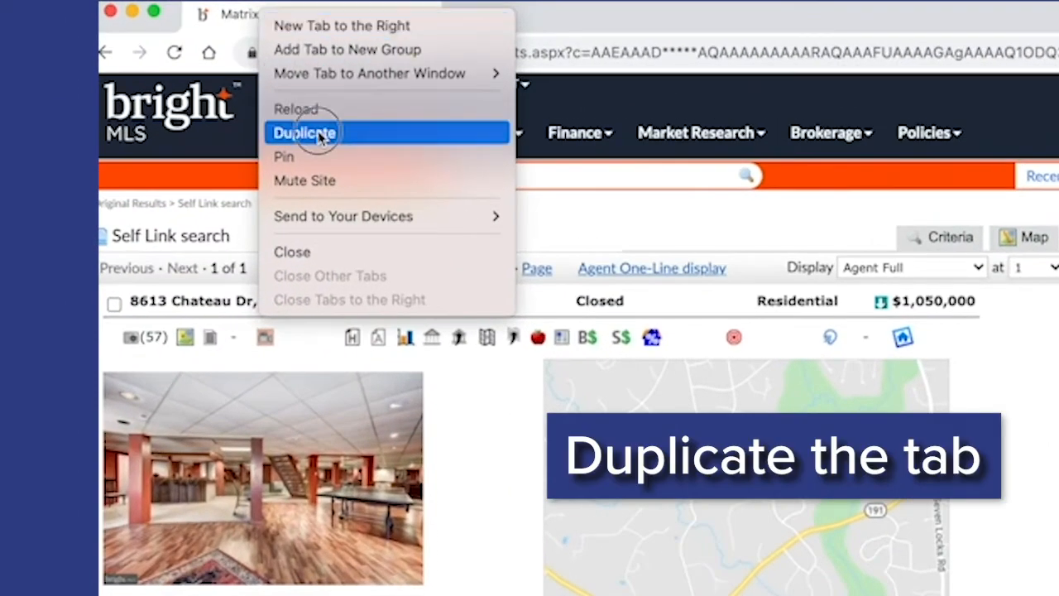
left_click(304, 132)
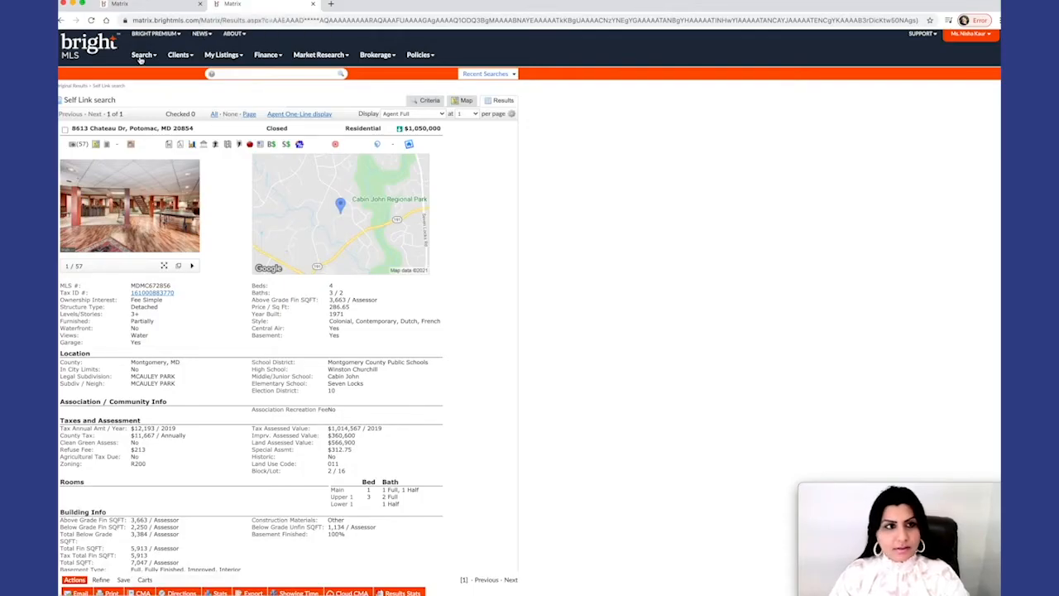
left_click(142, 54)
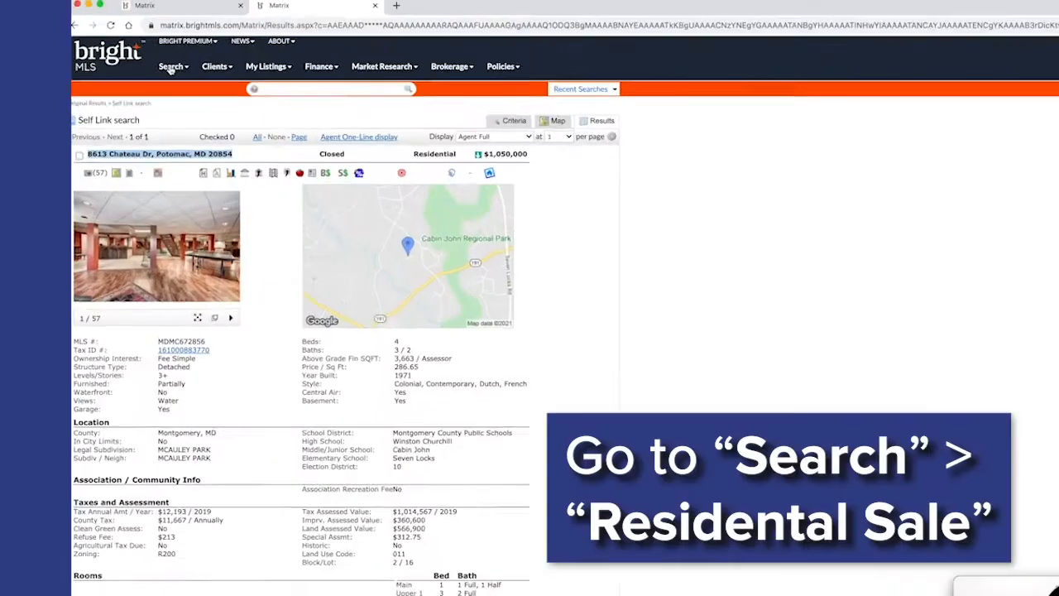
left_click(170, 67)
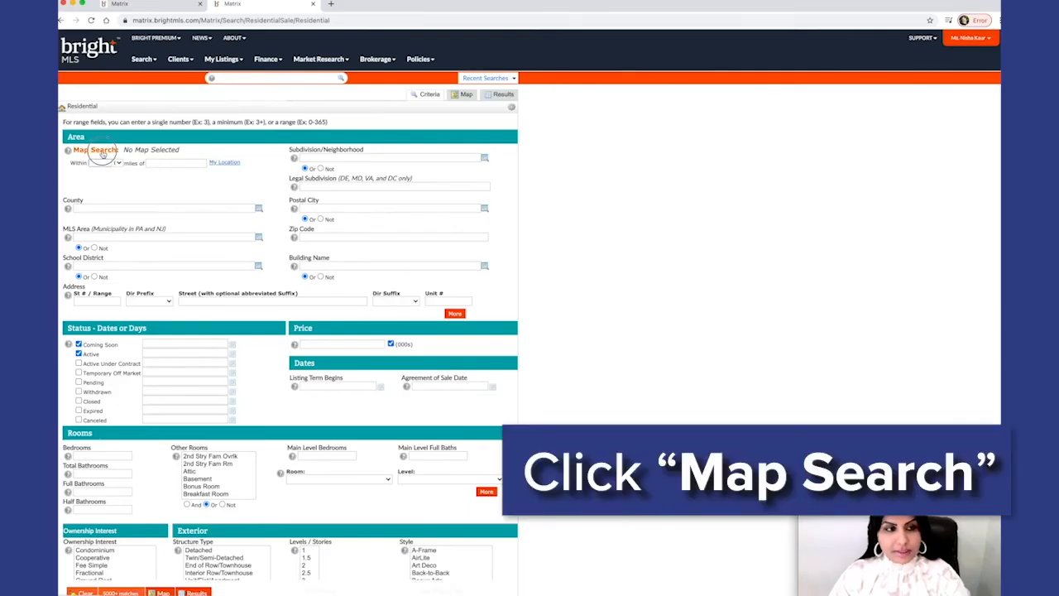
left_click(93, 149)
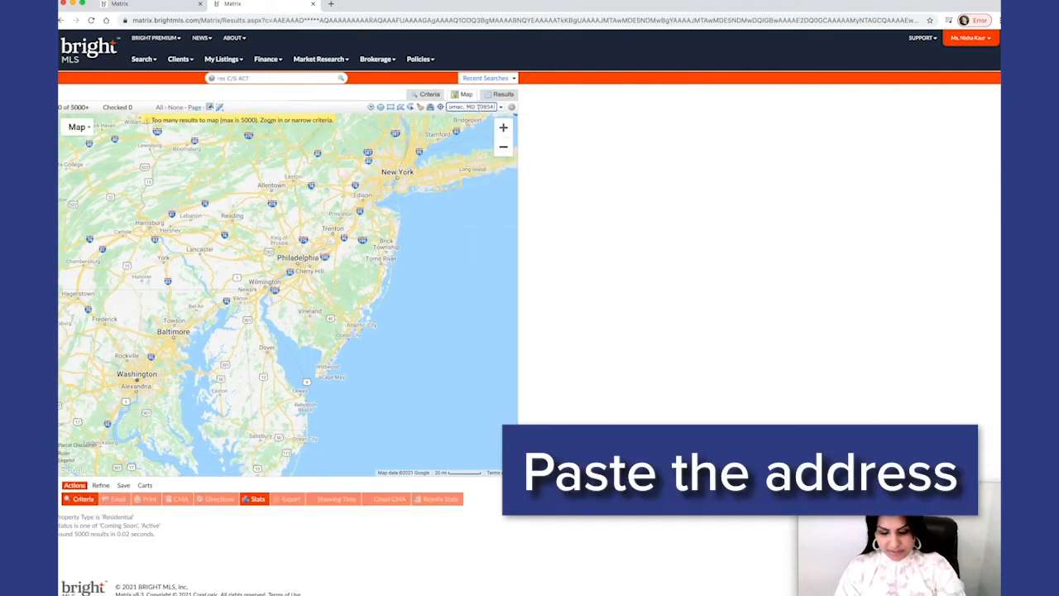
type("8613 Chateau Dr,")
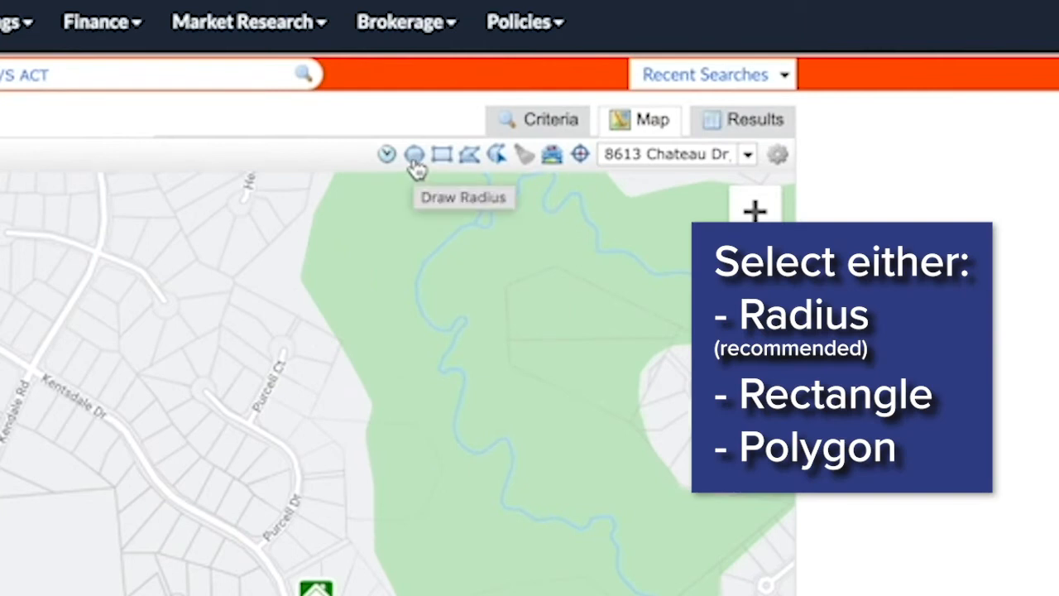
mouse_move(470, 154)
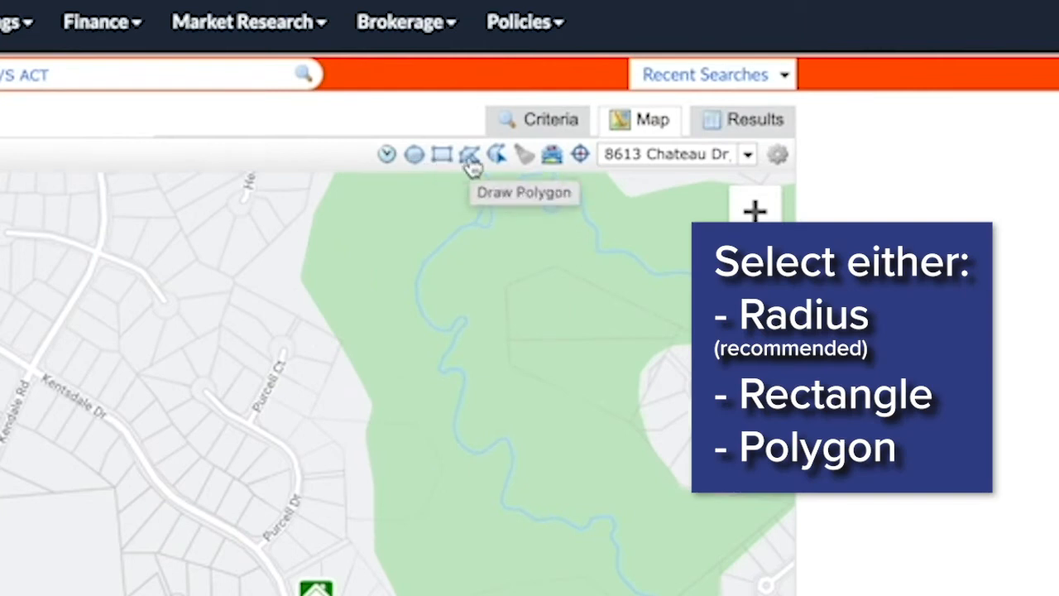
mouse_move(414, 156)
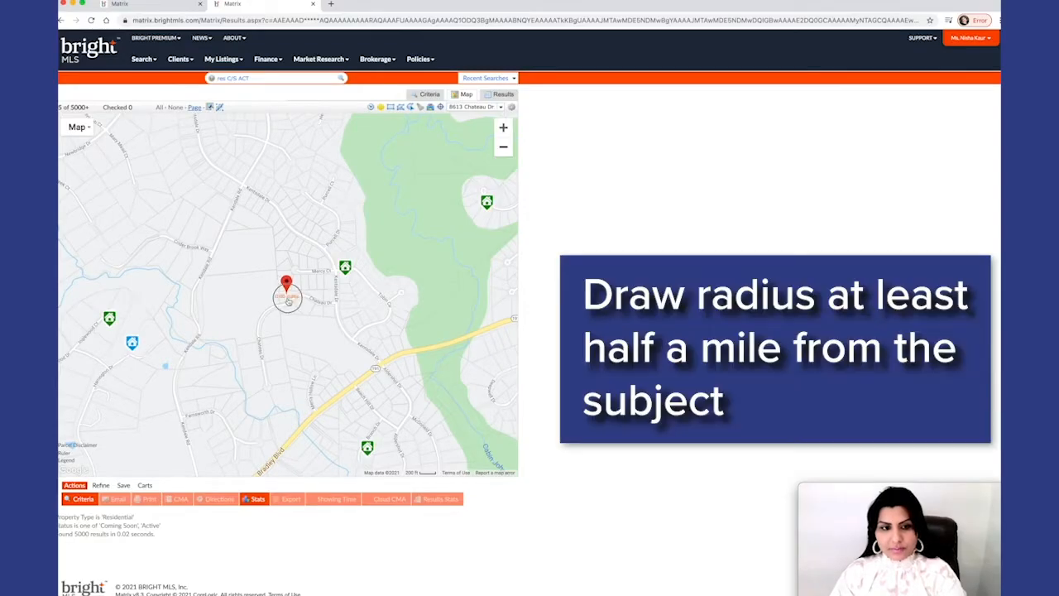
Draw a radius circle around the subject pin and return to the criteria form
left_click_drag(288, 285, 417, 394)
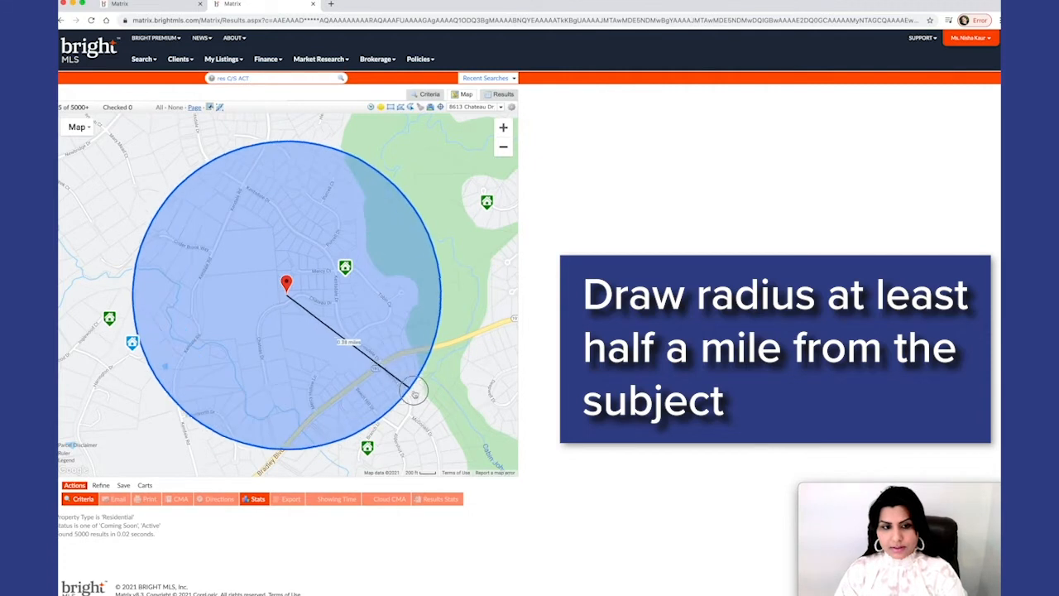
left_click_drag(417, 394, 462, 405)
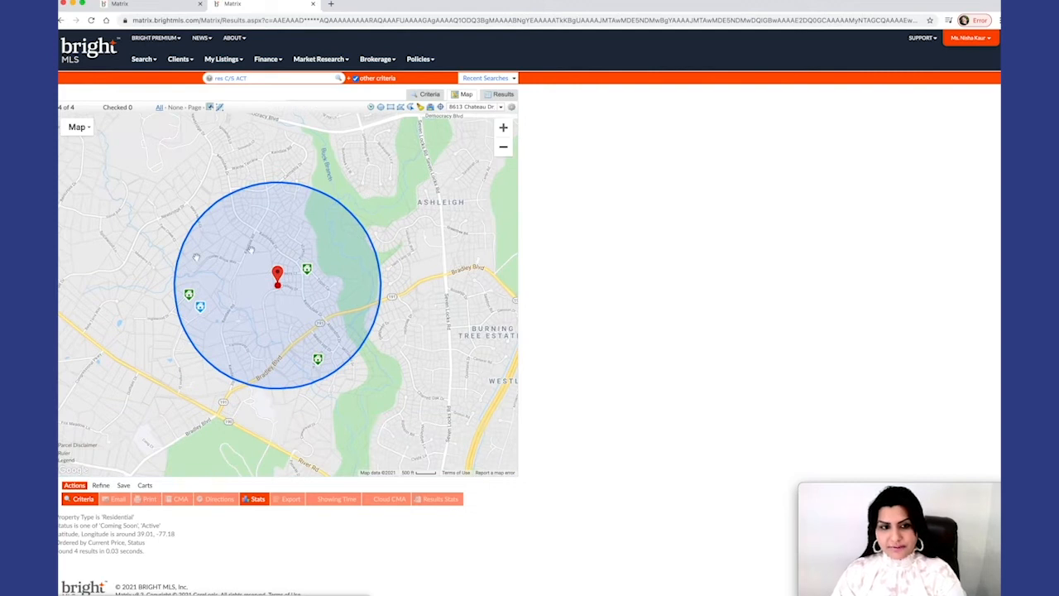
left_click(278, 281)
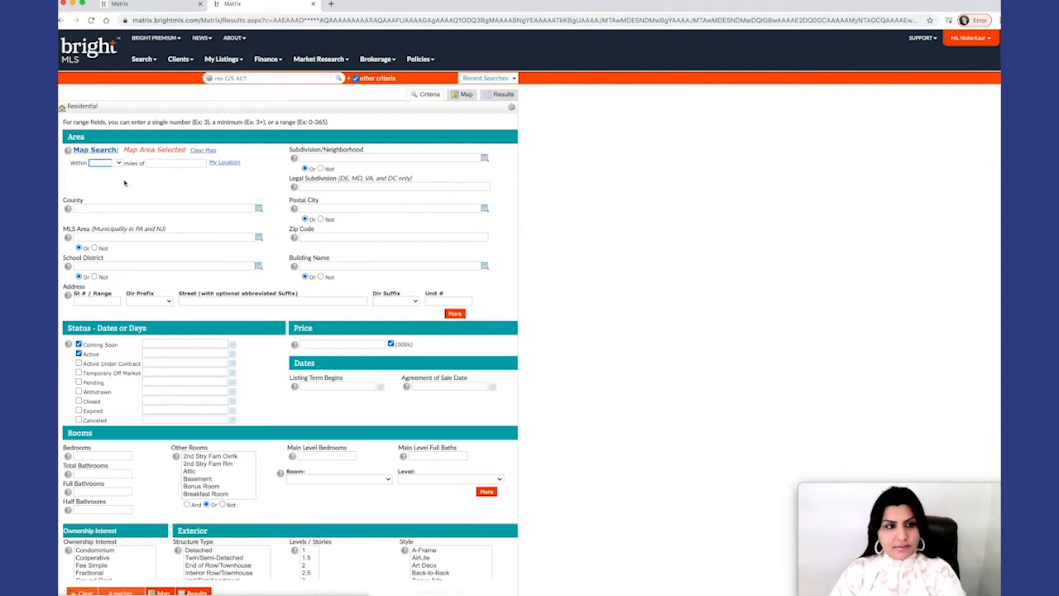
Add Active Under Contract, Pending and Closed within 0-180 days to the status criteria
scroll("down", 3)
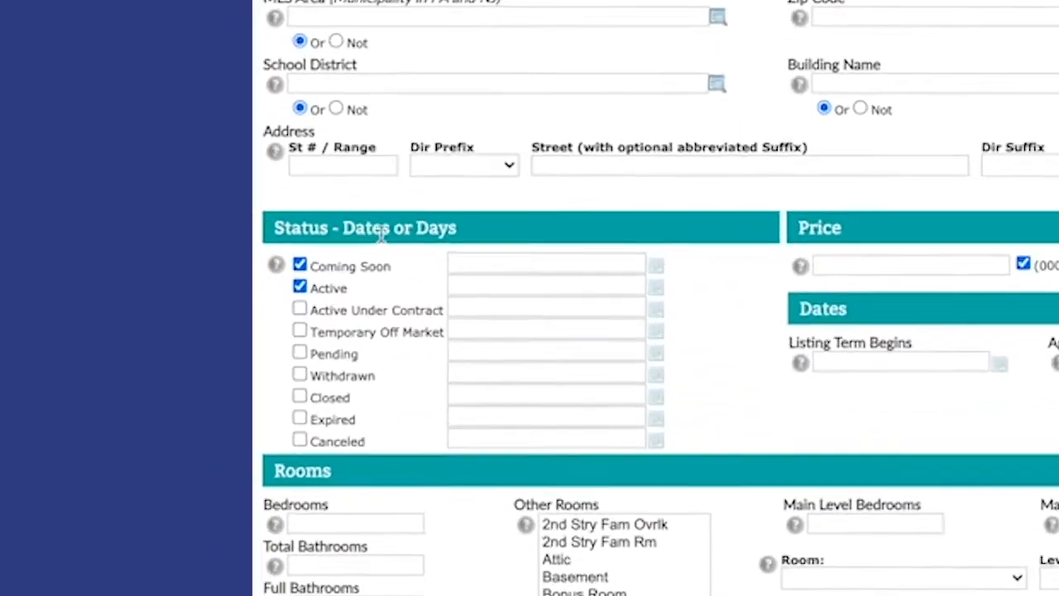
scroll("down", 3)
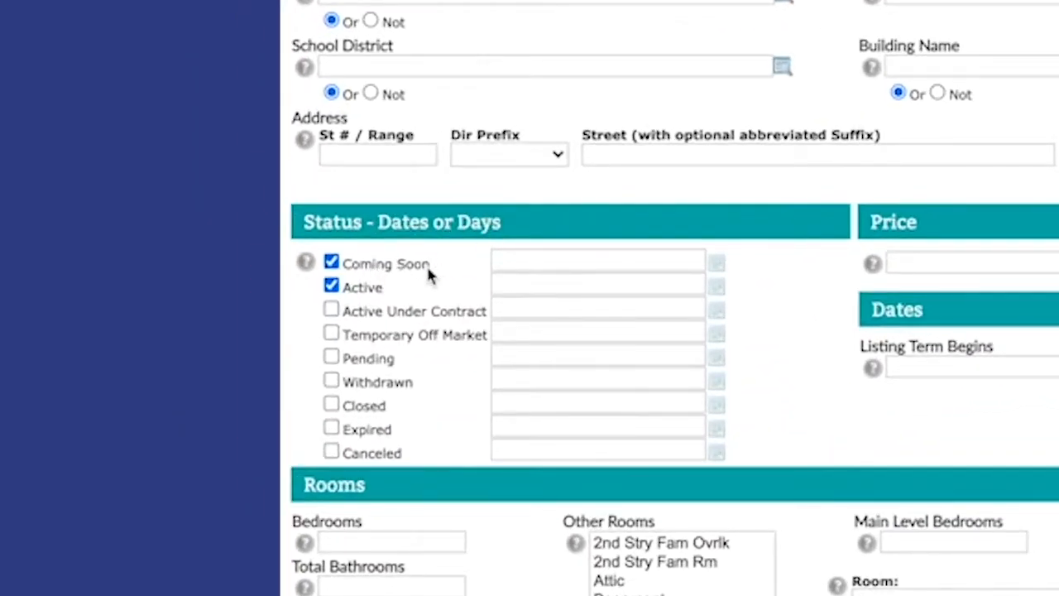
left_click(331, 311)
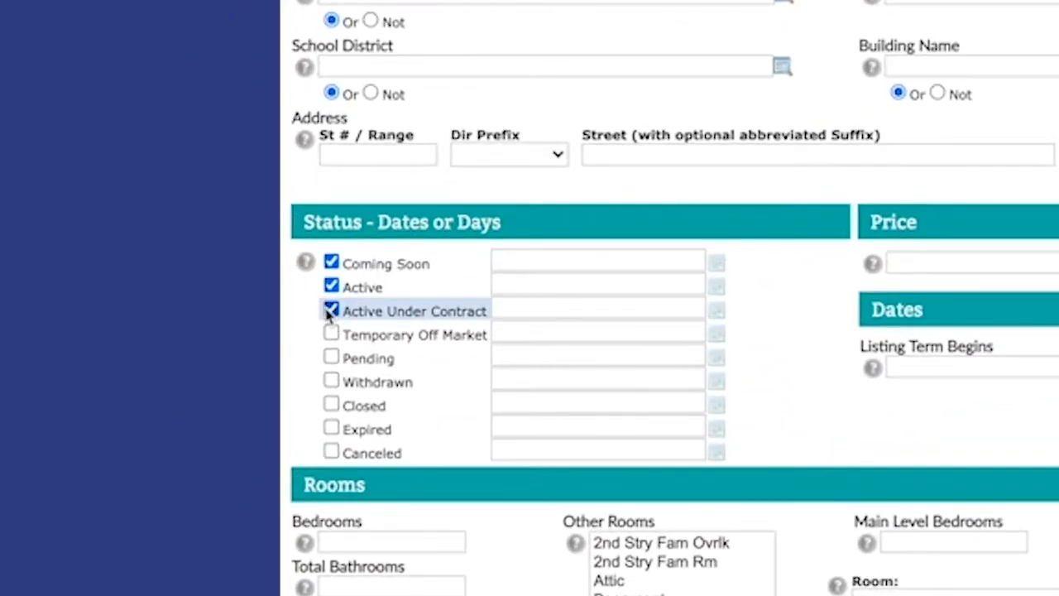
left_click(331, 355)
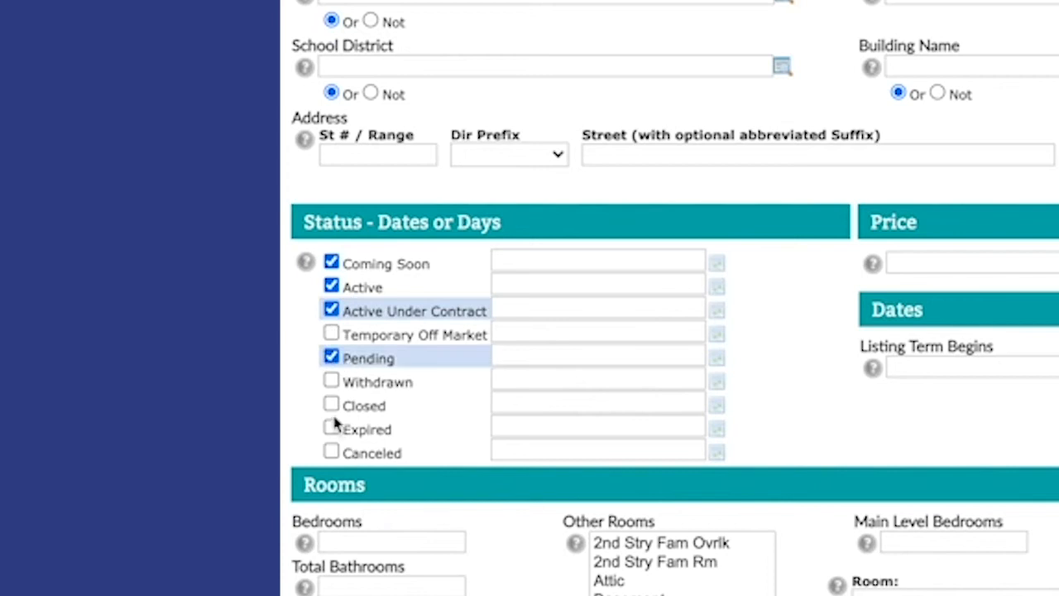
left_click(331, 403)
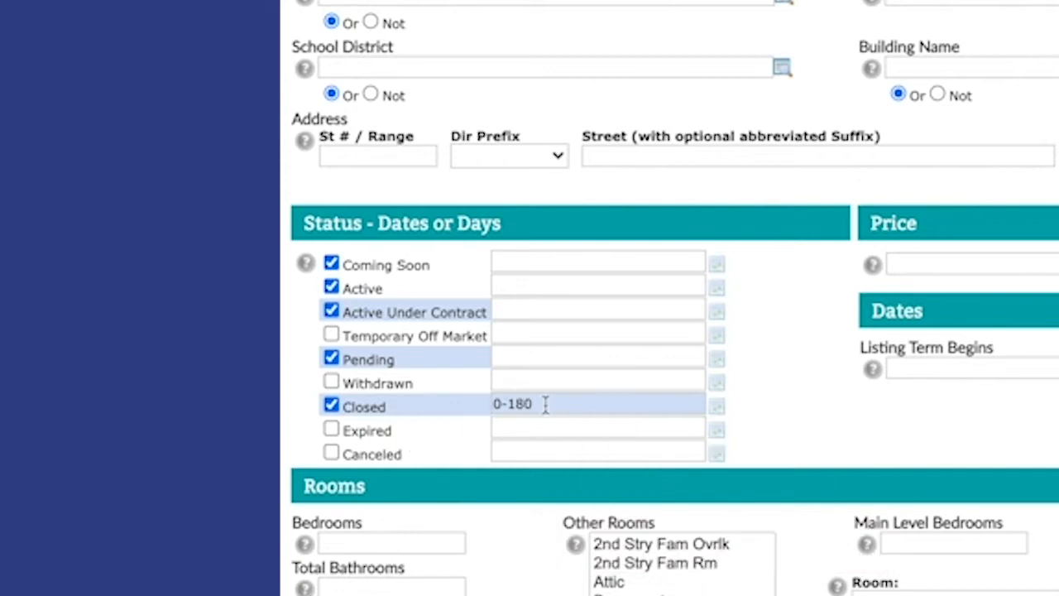
mouse_move(777, 258)
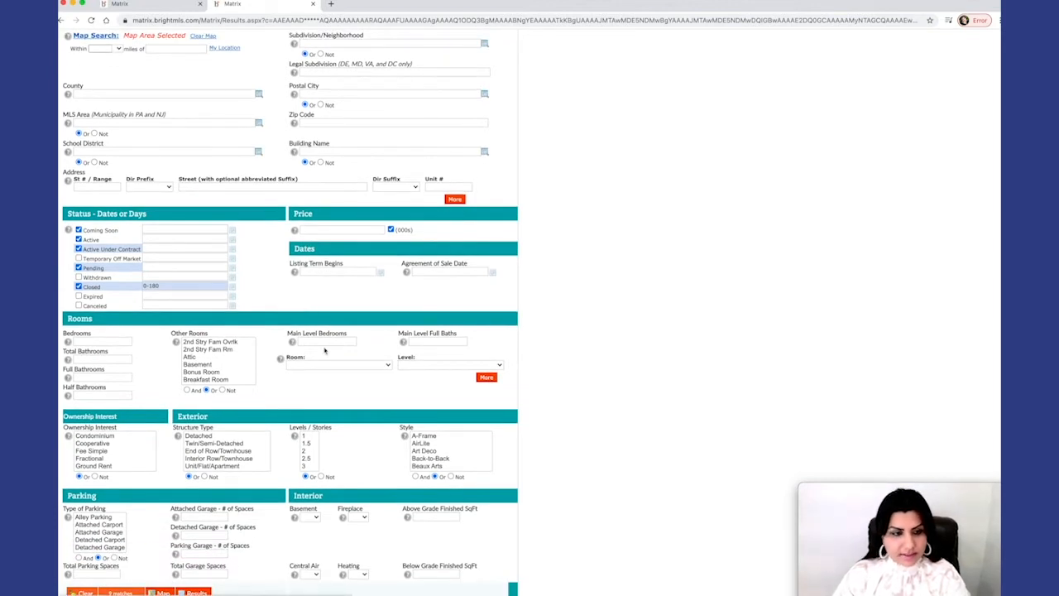
scroll("down", 3)
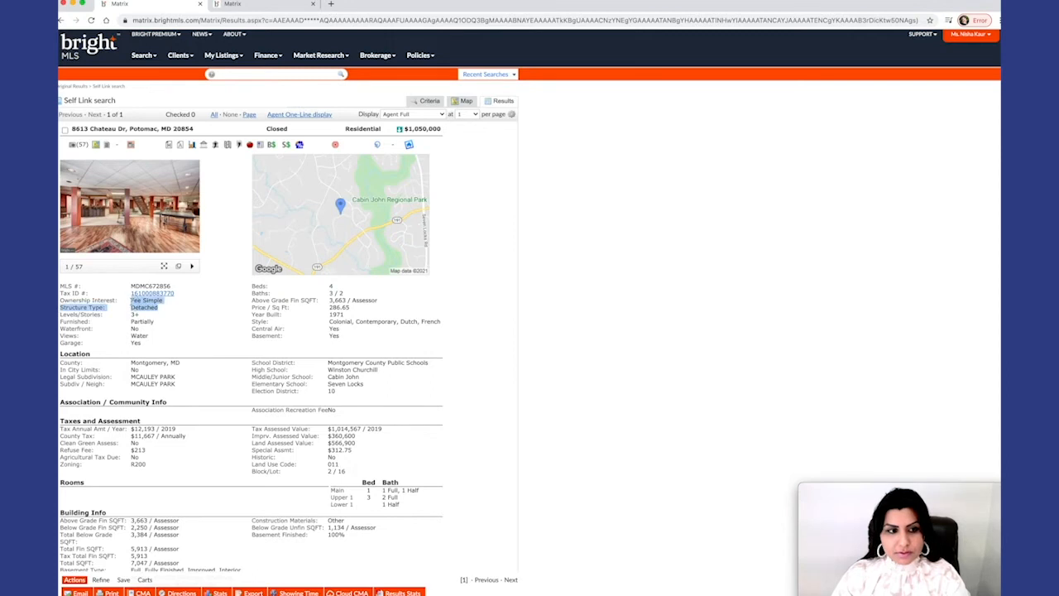
left_click(431, 100)
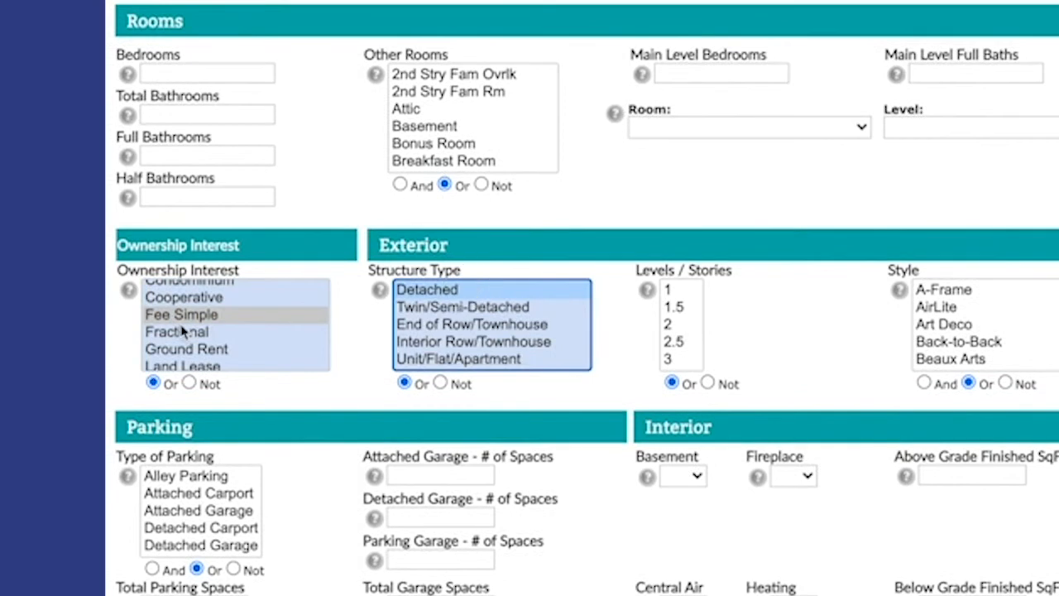
Select Fee Simple and Detached and view the 9 matching listings
scroll("down", 3)
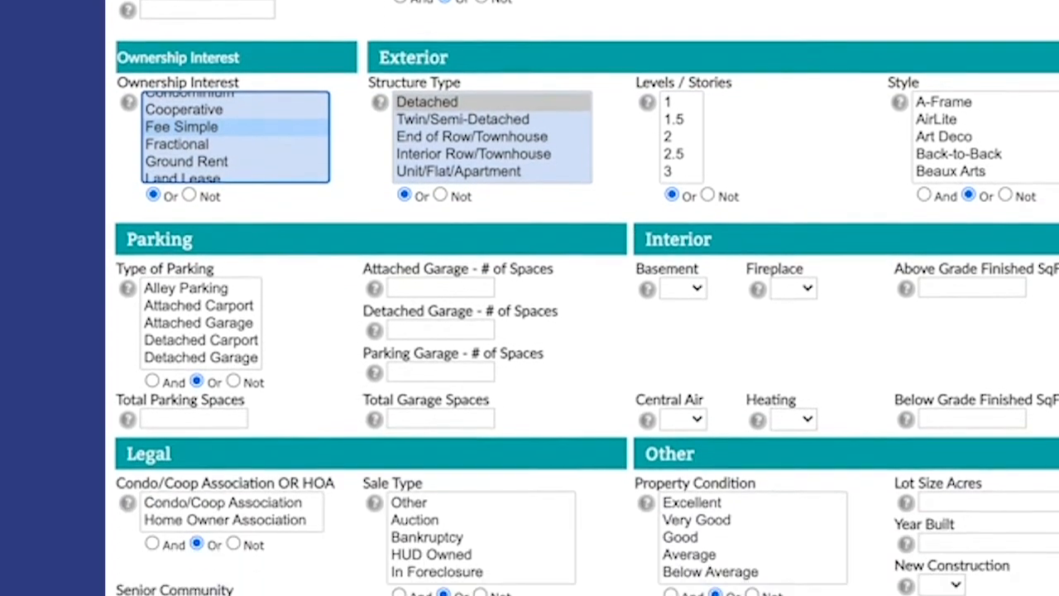
scroll("down", 3)
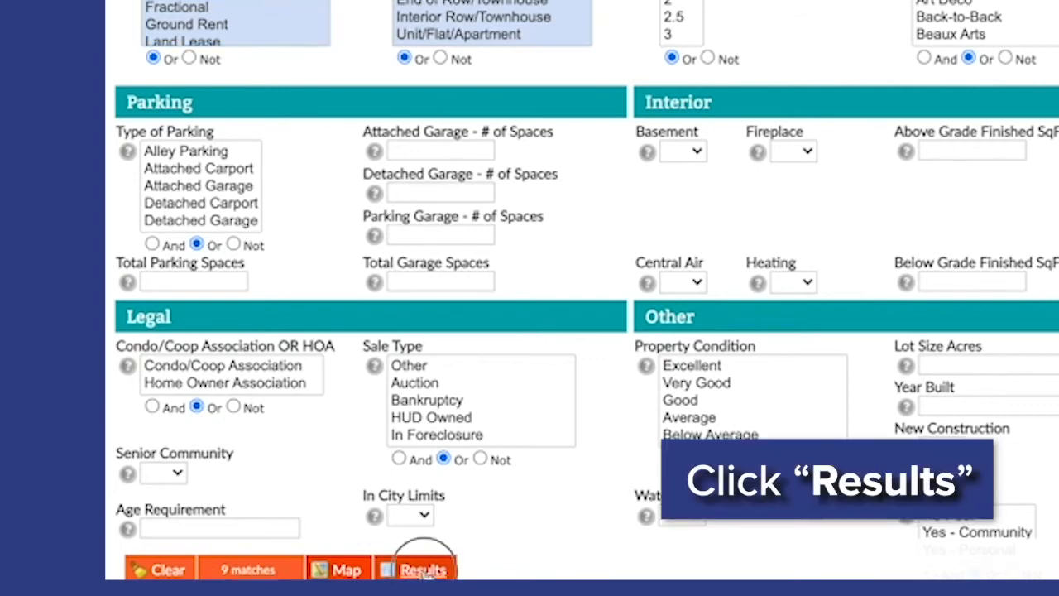
left_click(423, 569)
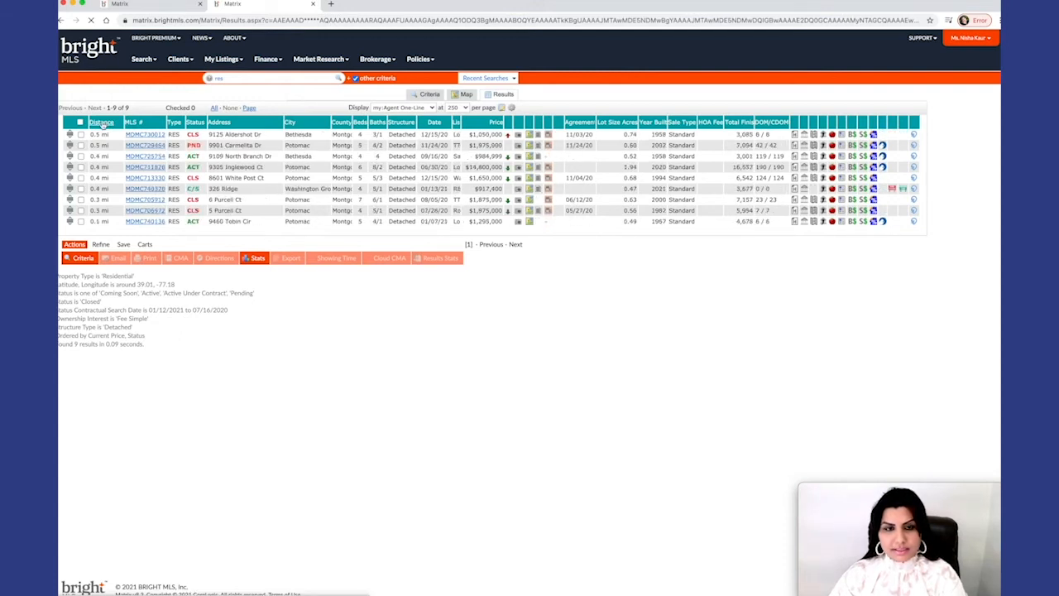
Sort the nine results by distance from the subject property
left_click(99, 123)
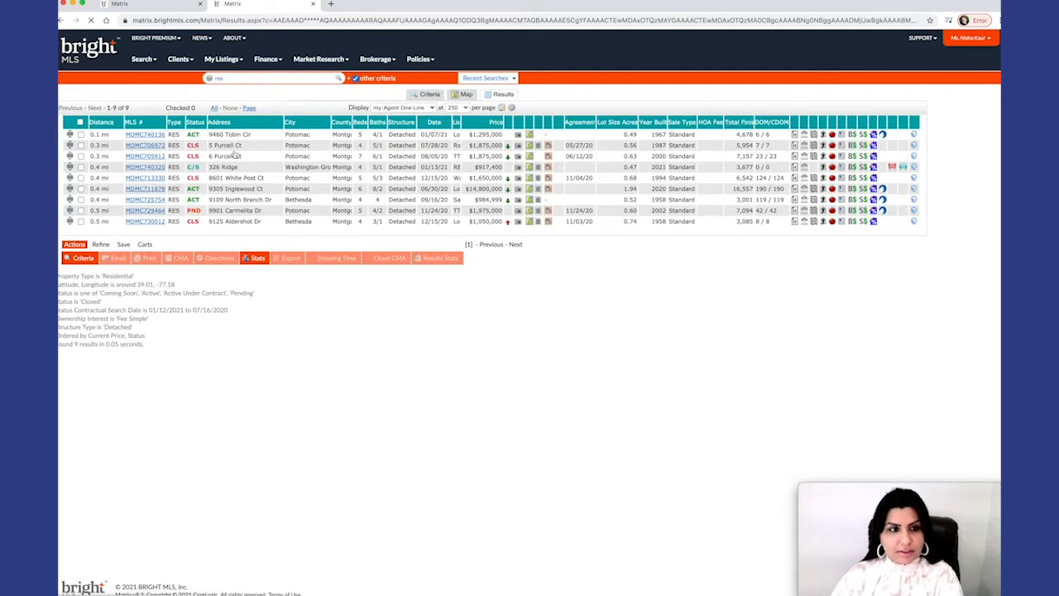
left_click(401, 108)
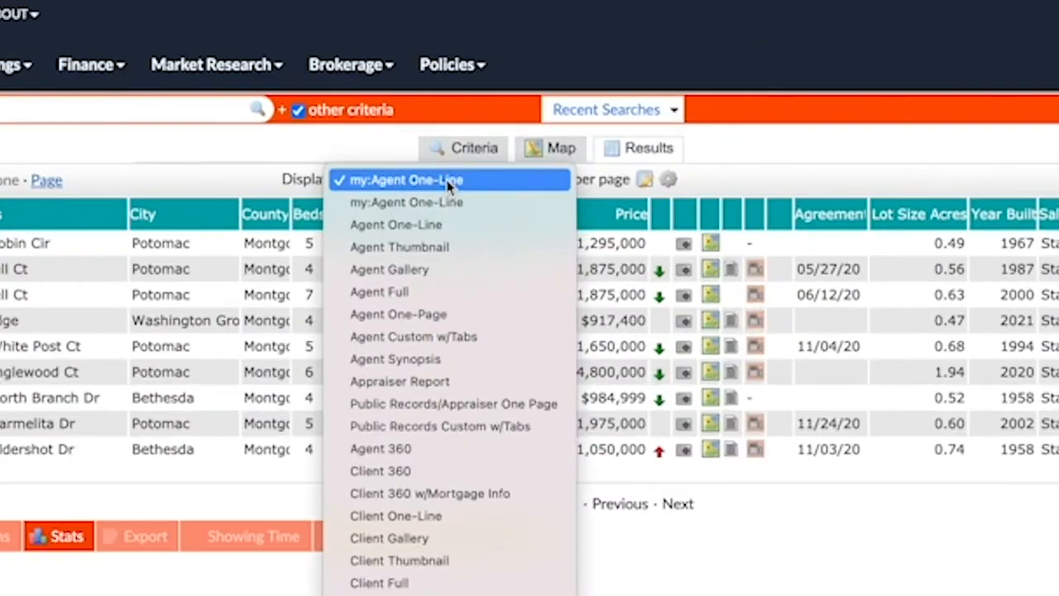
Show the results as Agent Synopsis with photos, remarks and key facts
left_click(391, 268)
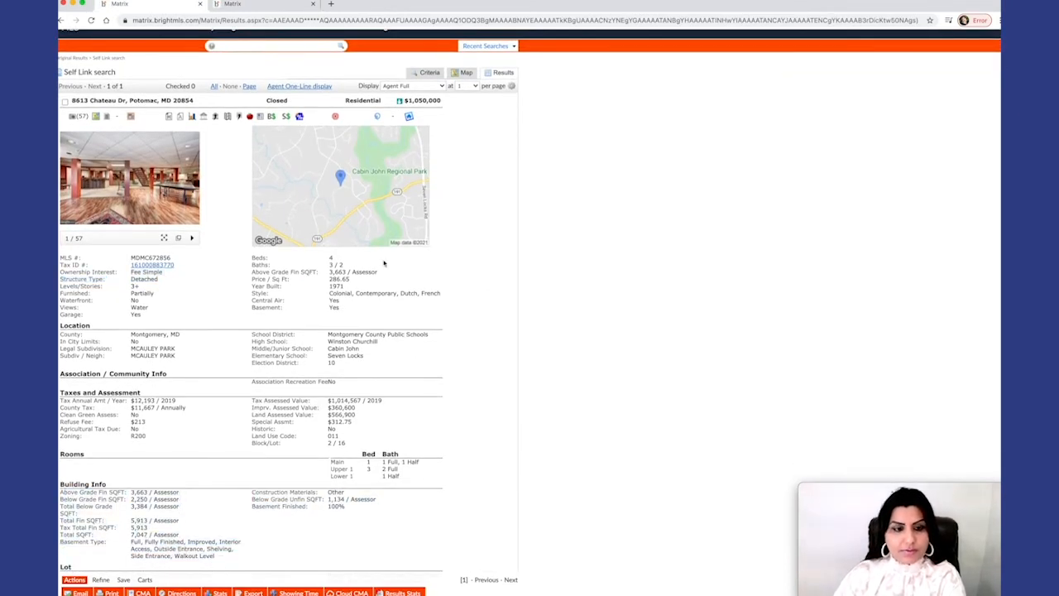
scroll("down", 3)
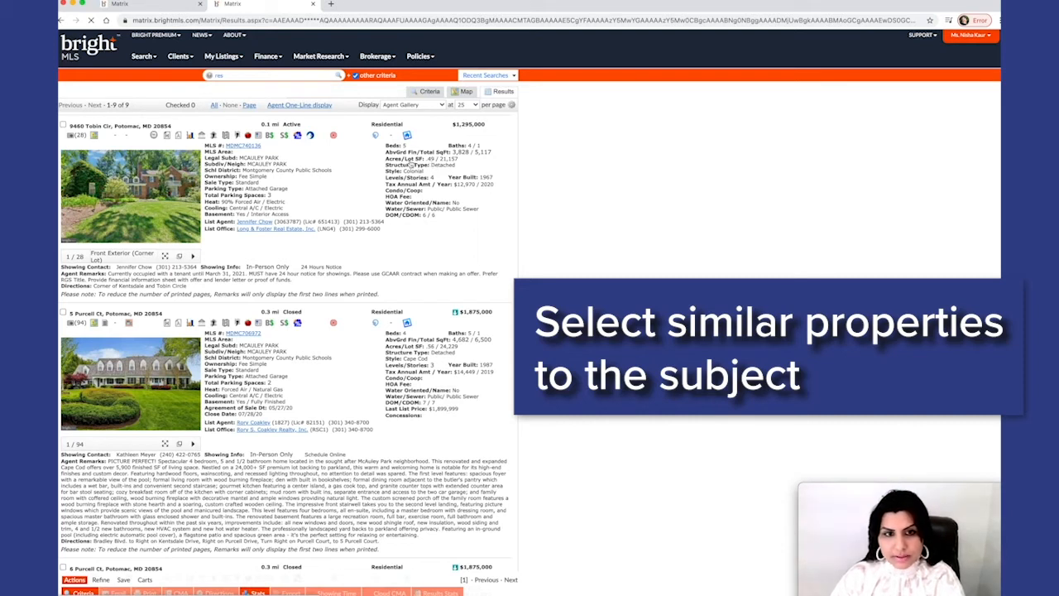
Tick the first three listings similar to the subject as comparables
left_click(62, 124)
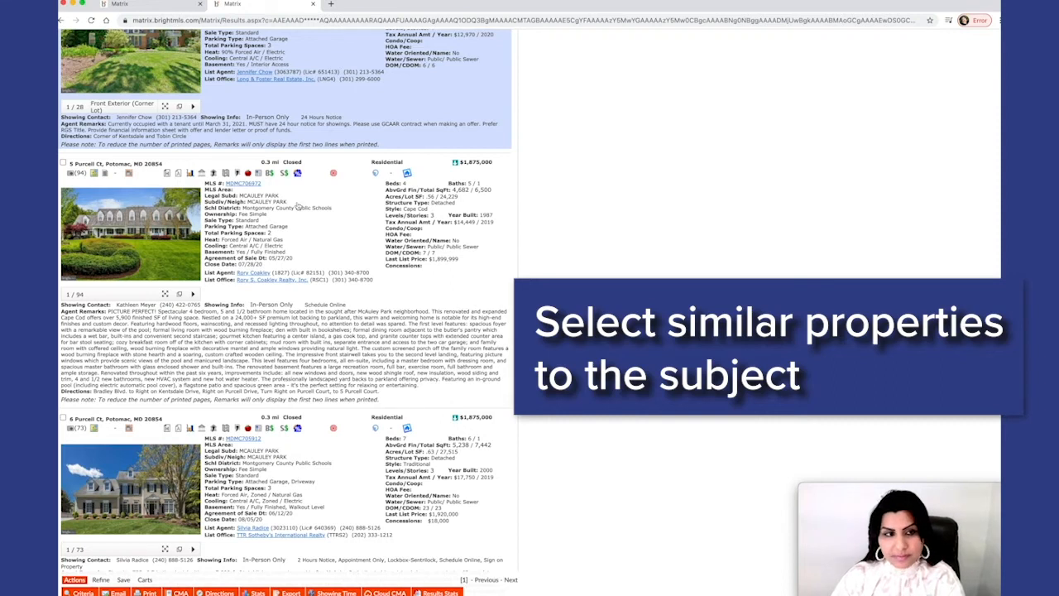
left_click(62, 163)
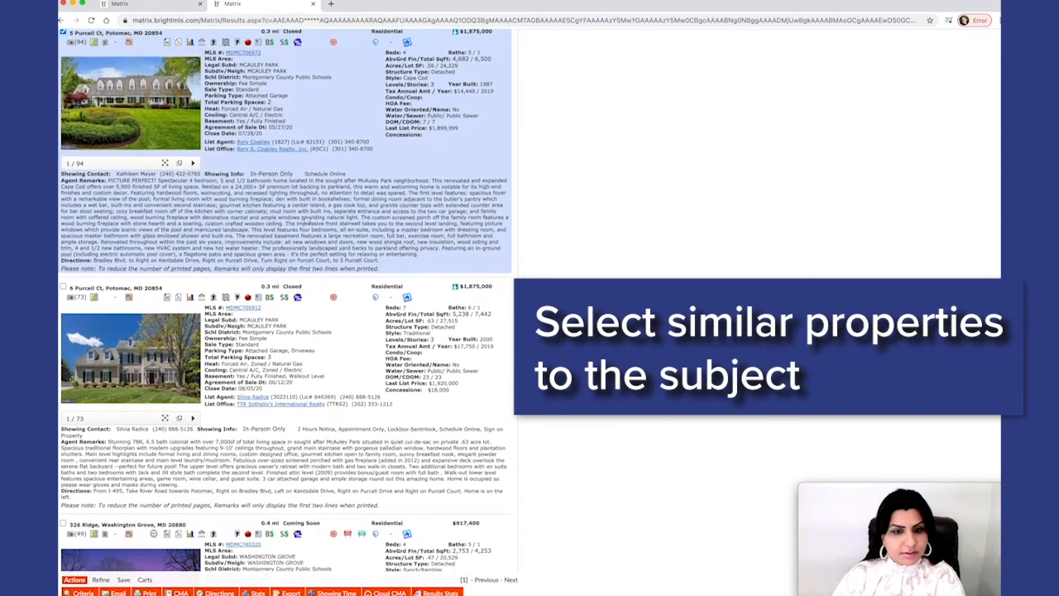
scroll("down", 3)
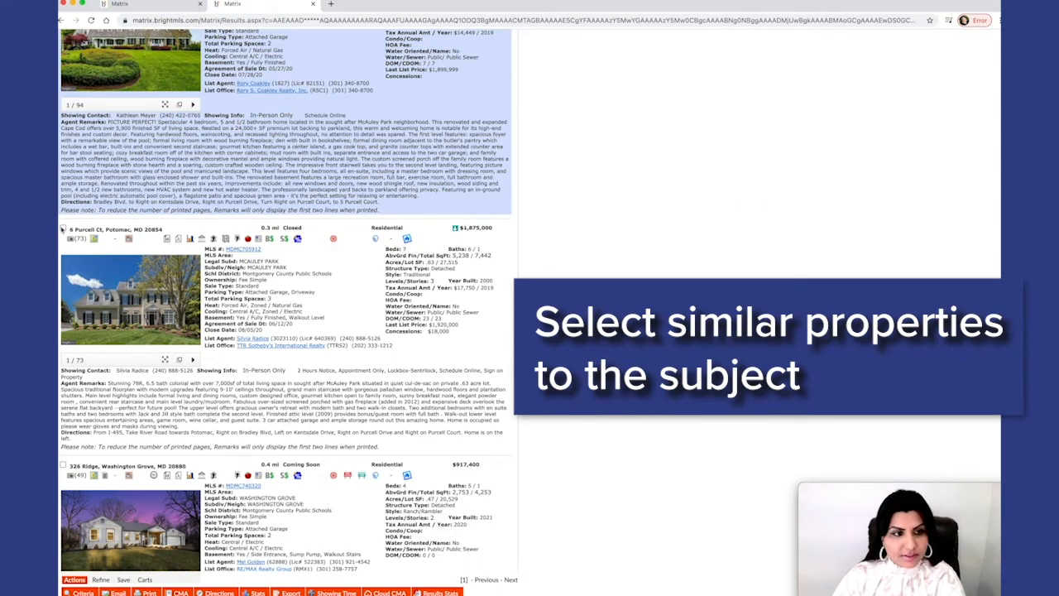
left_click(63, 228)
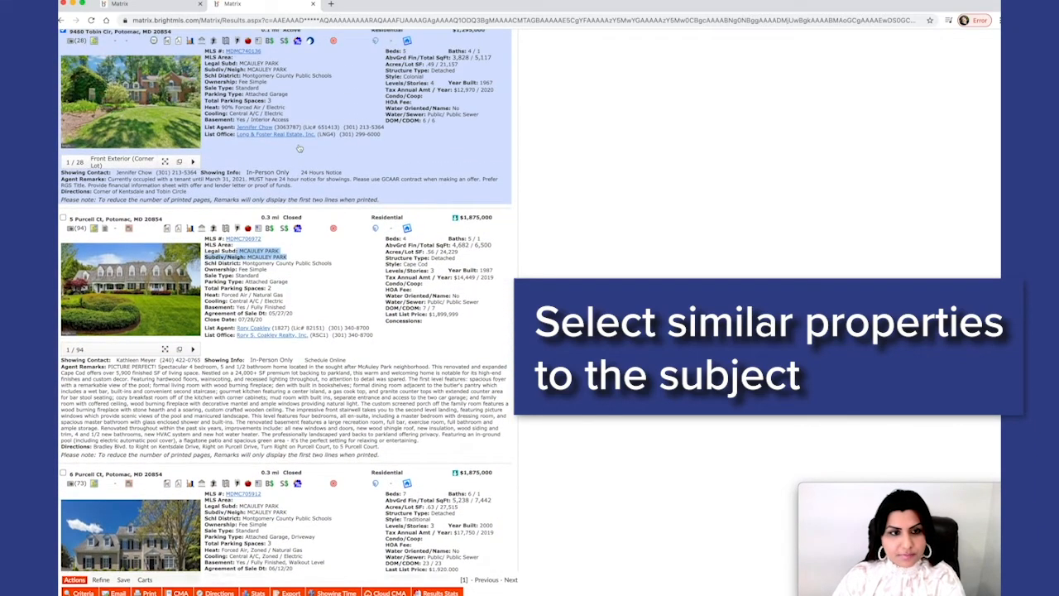
scroll("down", 3)
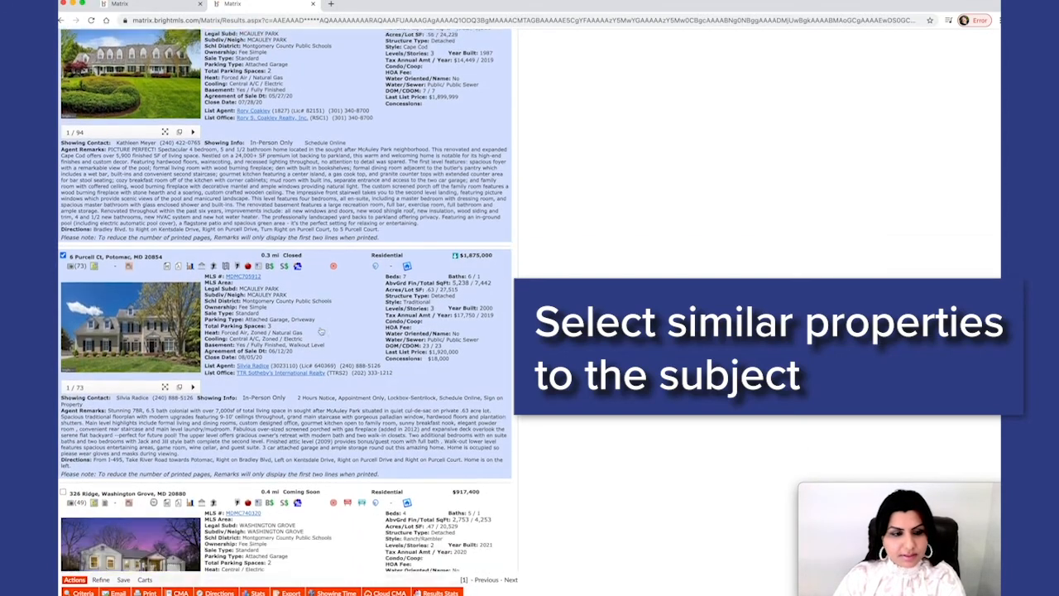
scroll("down", 3)
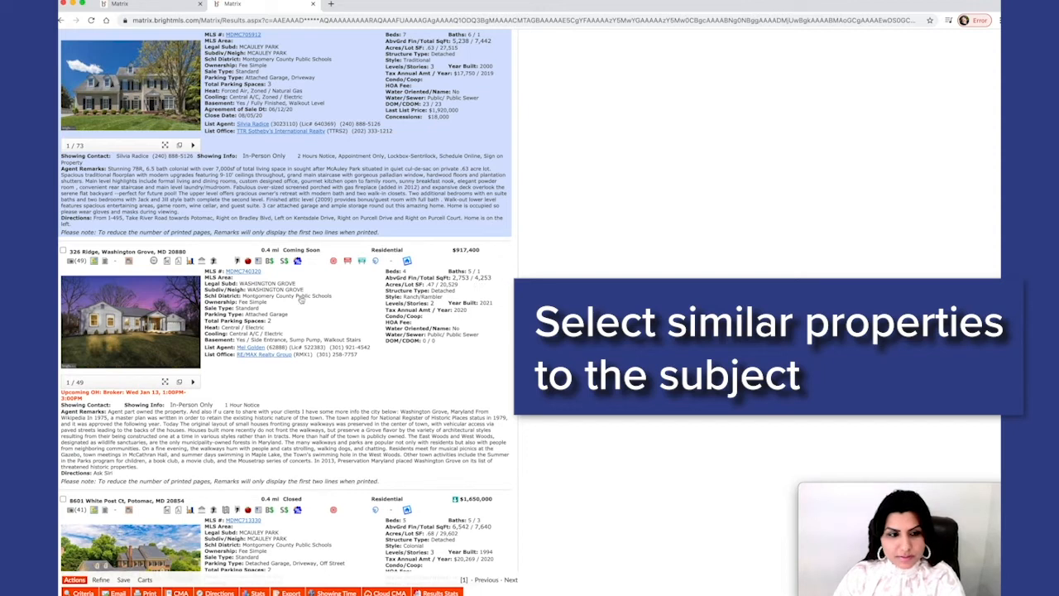
scroll("down", 3)
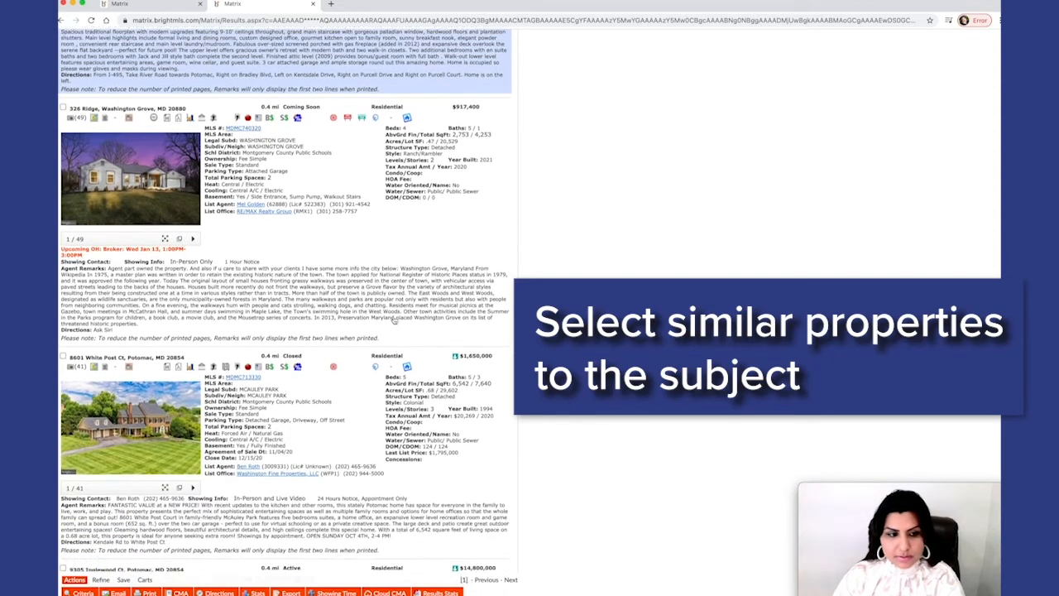
scroll("down", 3)
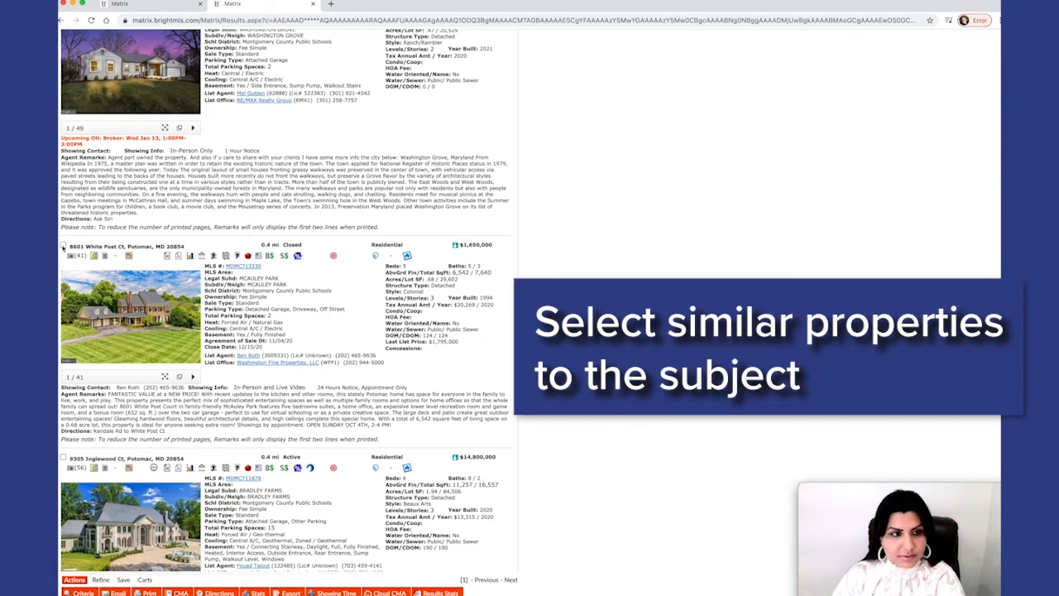
Tick two more similar listings further down the results as comparables
left_click(63, 245)
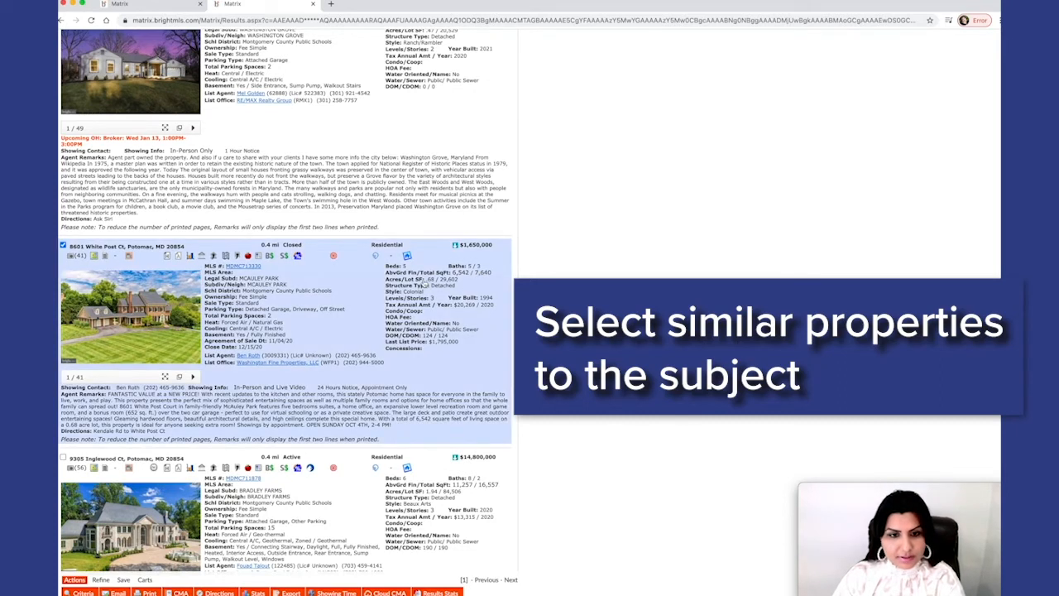
scroll("down", 3)
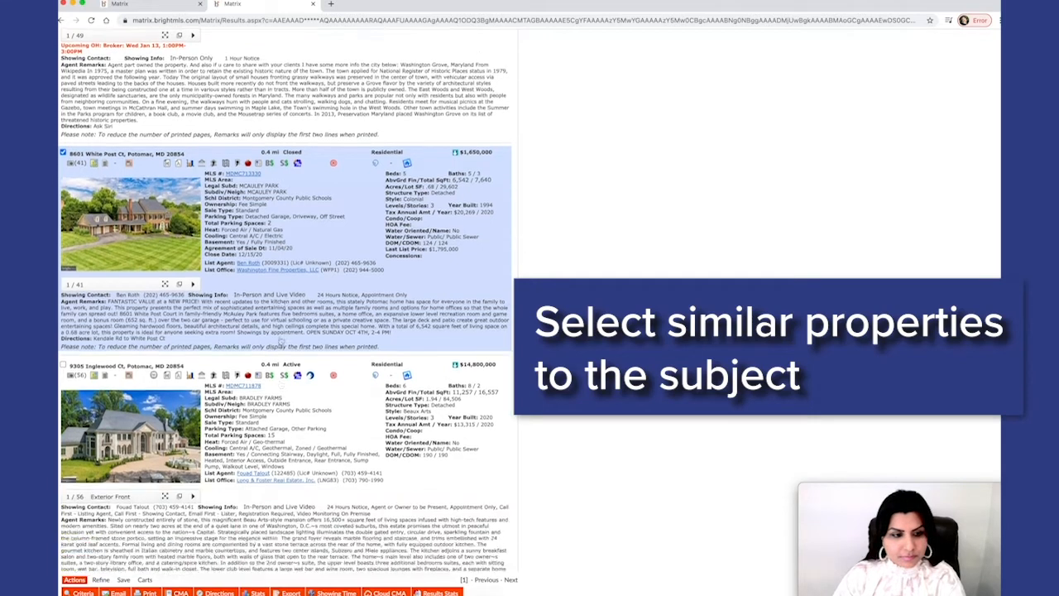
scroll("down", 3)
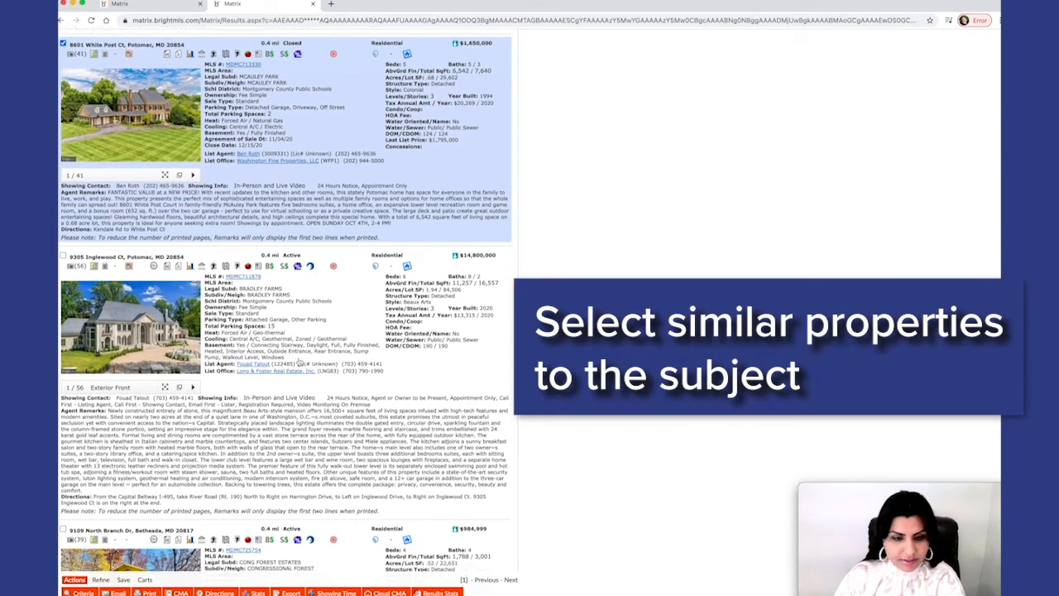
scroll("down", 3)
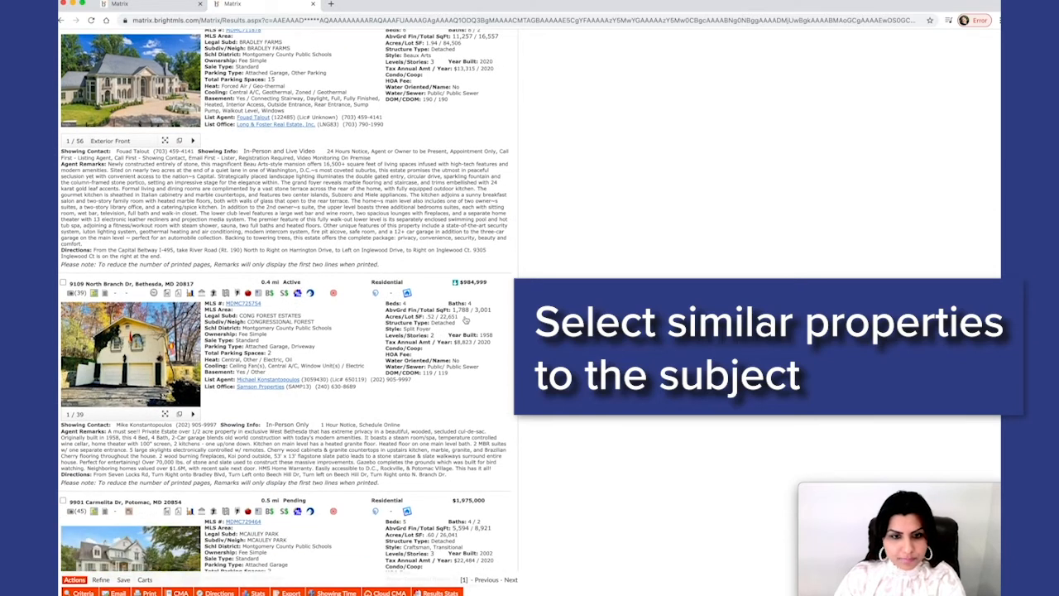
scroll("down", 3)
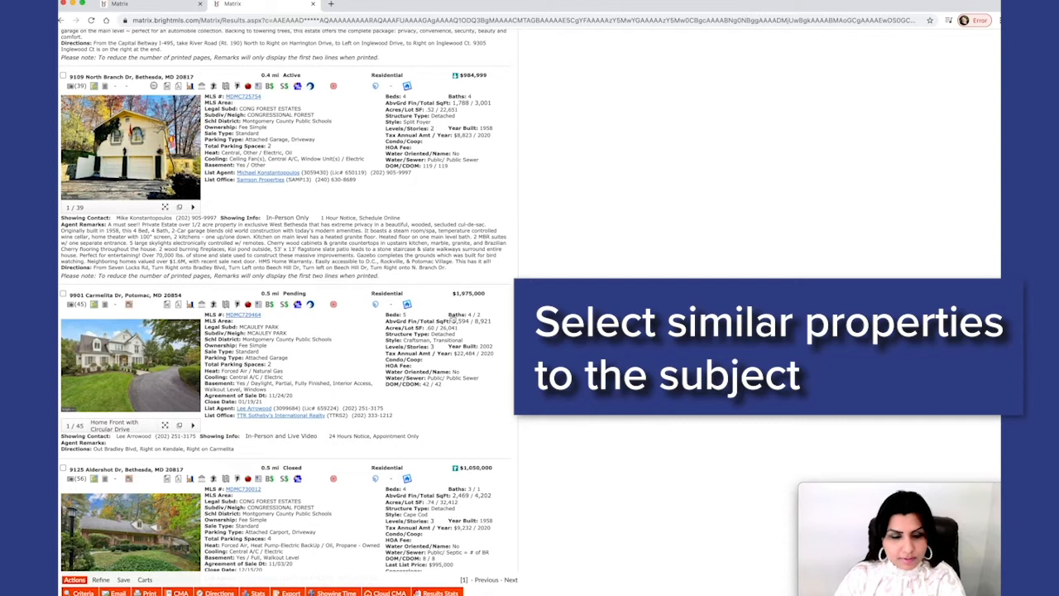
scroll("down", 3)
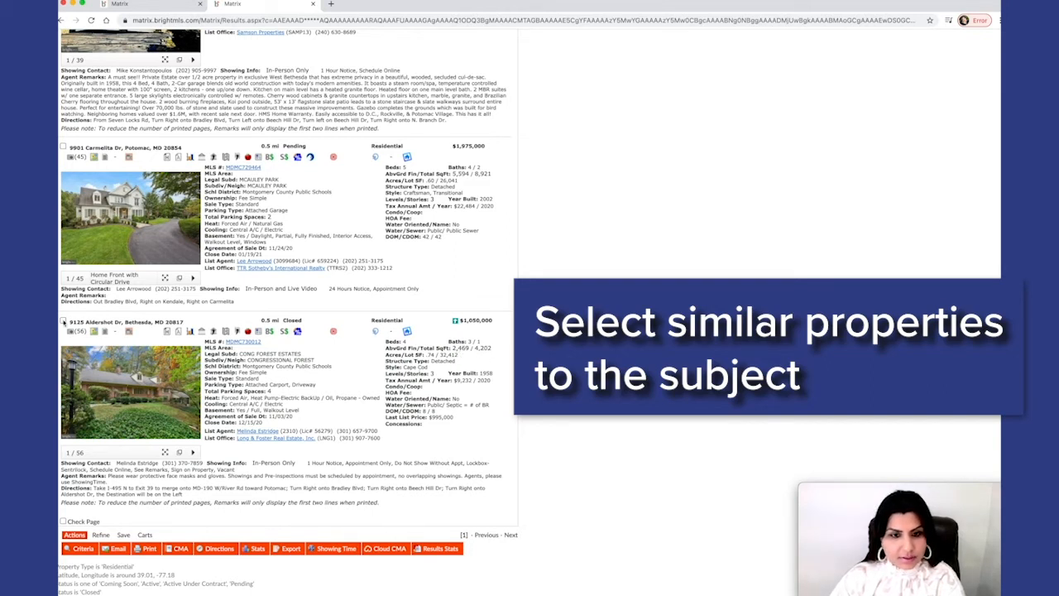
left_click(63, 387)
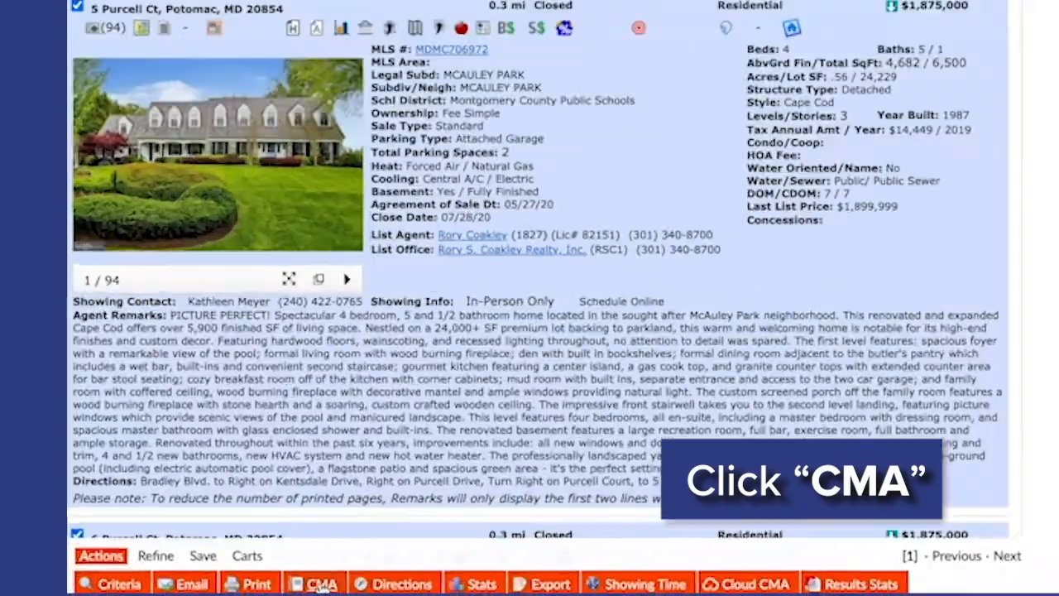
Launch the CMA wizard from the selected comparables, landing on the contact step
left_click(321, 583)
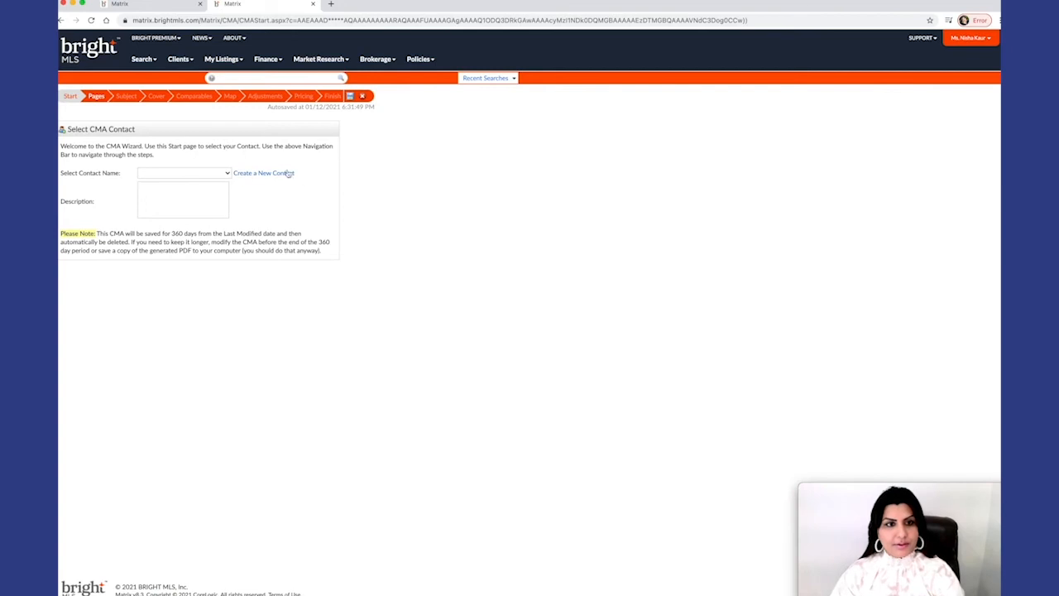
mouse_move(100, 119)
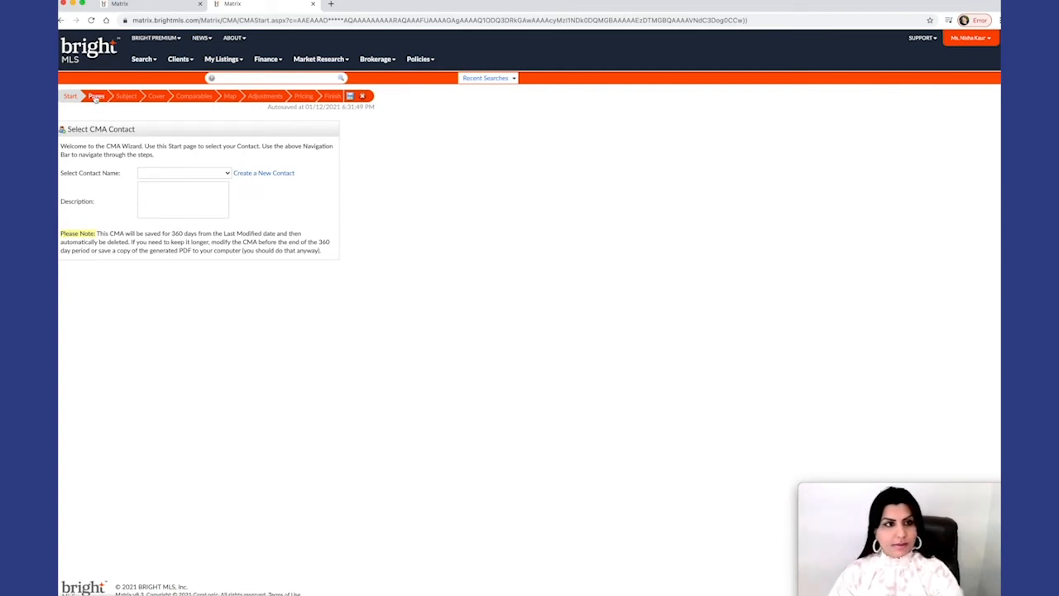
Add the Cover, Subject/Adjustments, Comparables and Map page groups to the report's Selected Pages
left_click(96, 96)
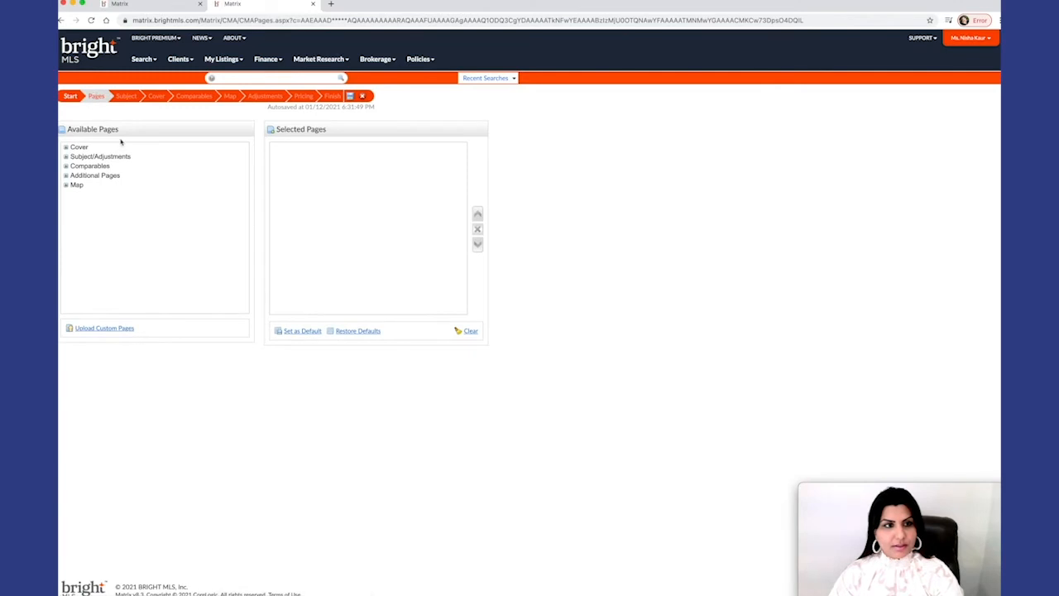
left_click(79, 146)
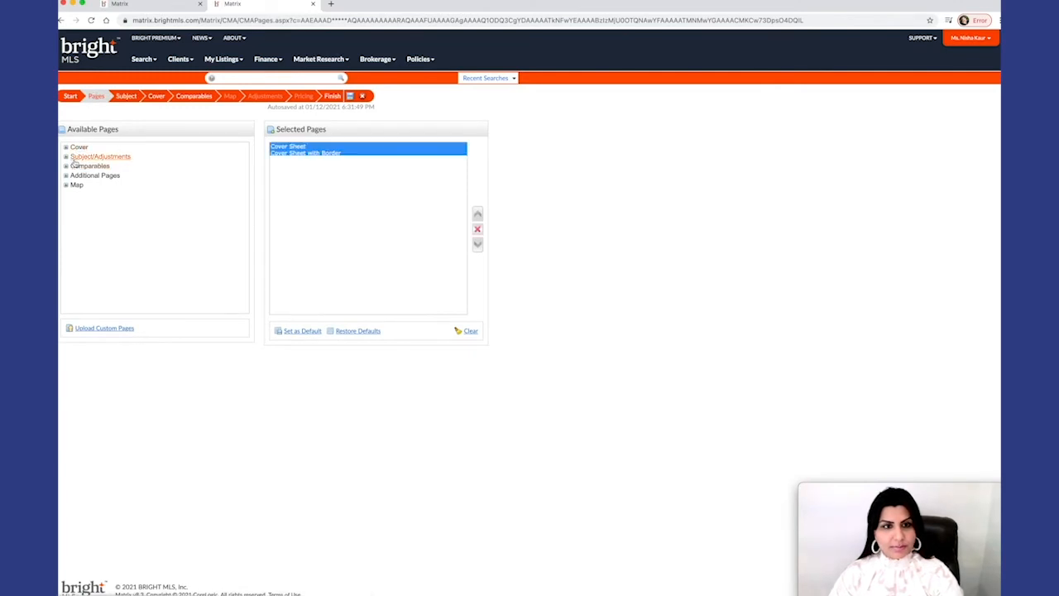
left_click(287, 146)
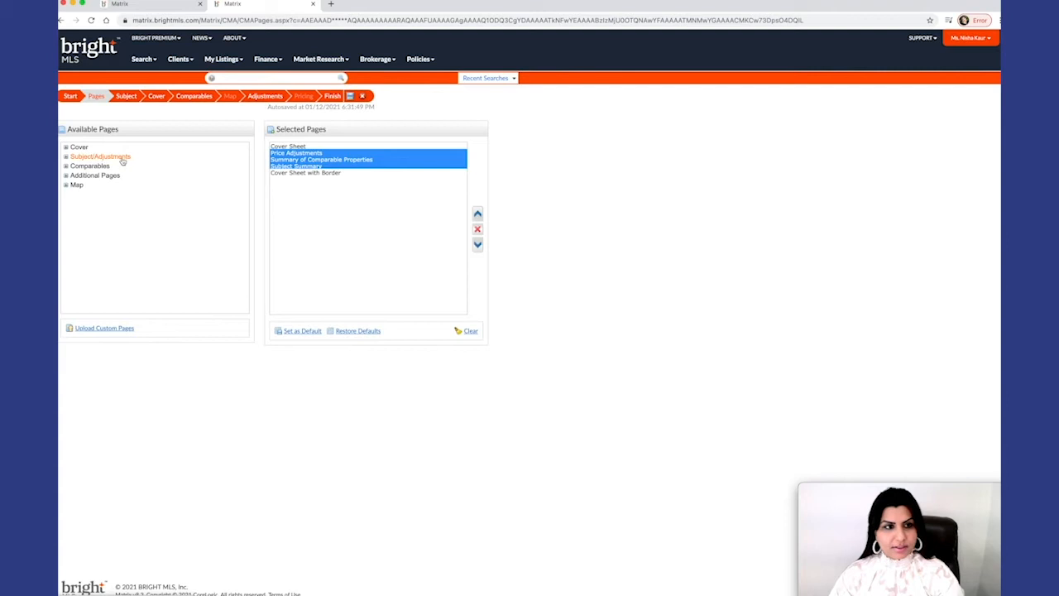
mouse_move(89, 166)
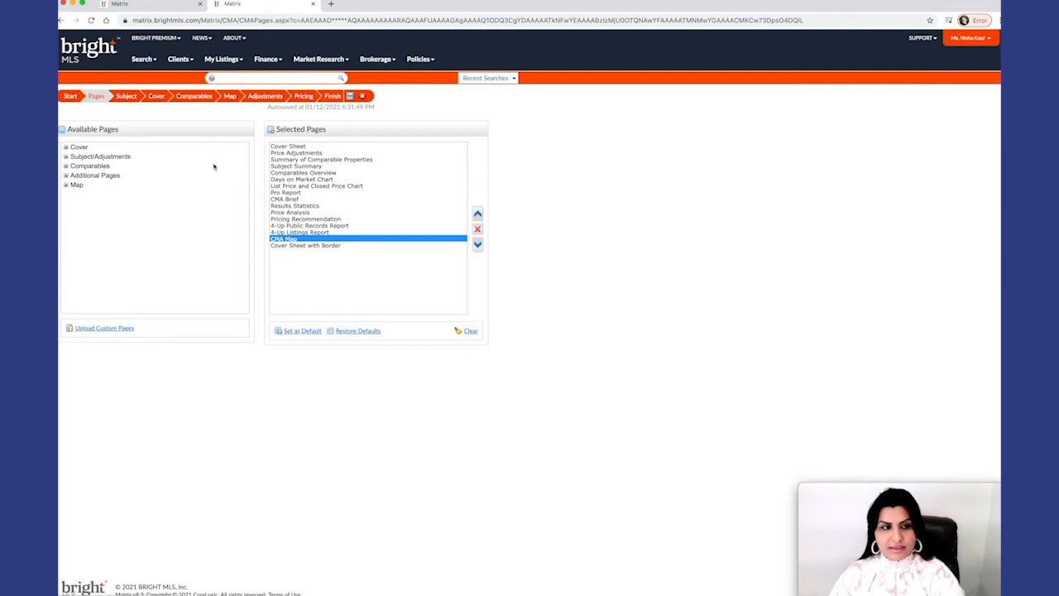
mouse_move(139, 109)
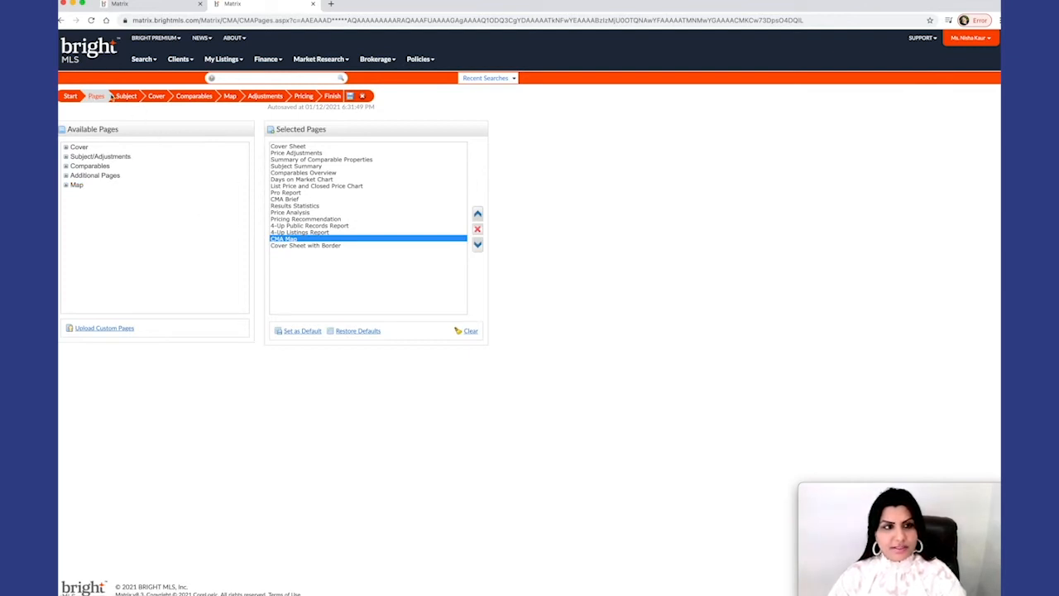
left_click(125, 95)
type("MDMC672856")
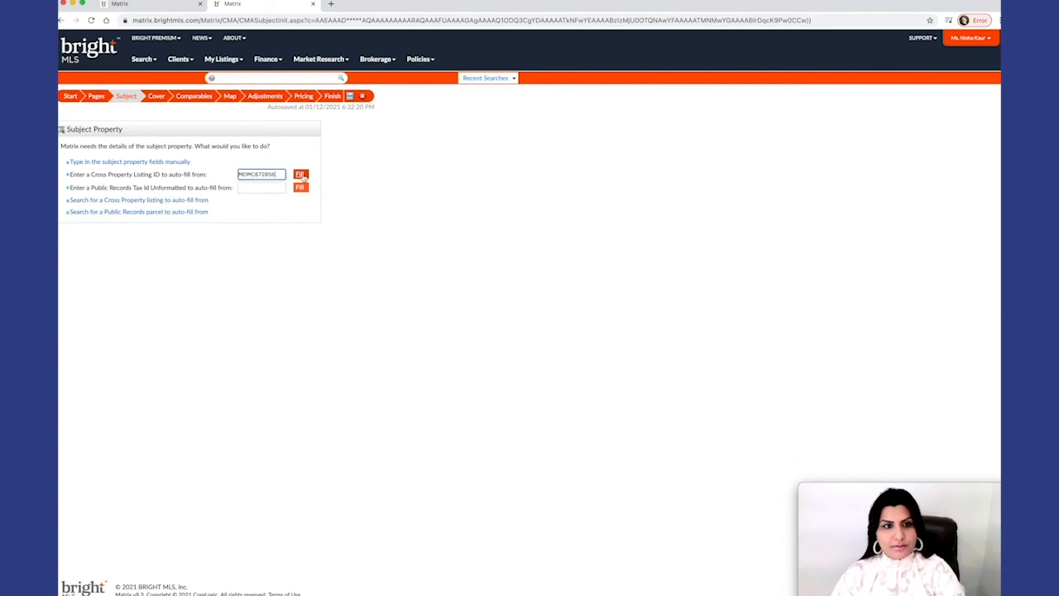
Auto-fill the subject property's facts, photo, remarks and map location from its listing ID
left_click(299, 173)
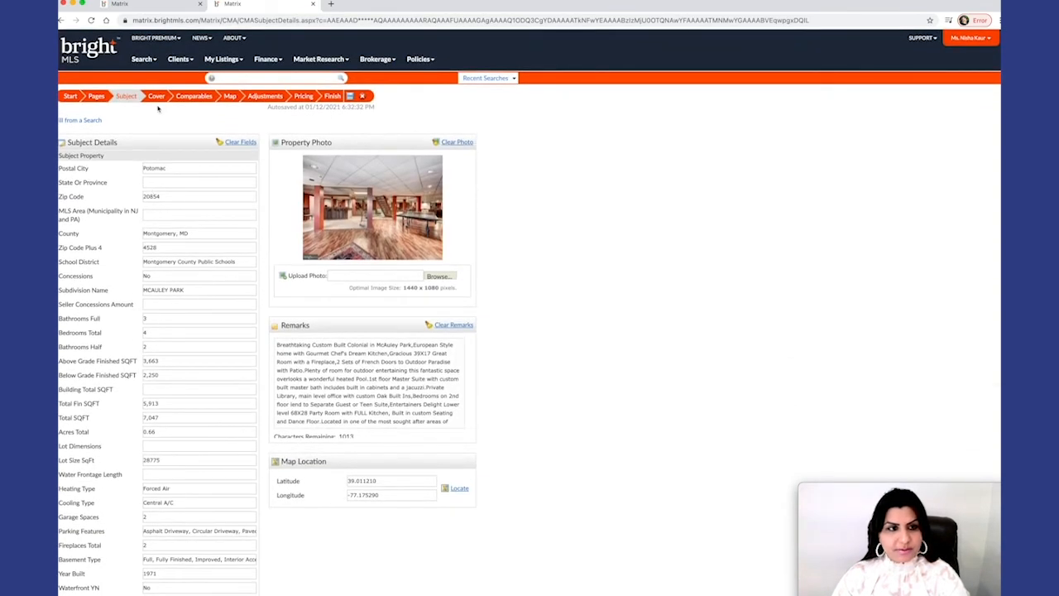
Advance through Comparables, Adjustments and Pricing to the wizard's Finish summary
left_click(156, 95)
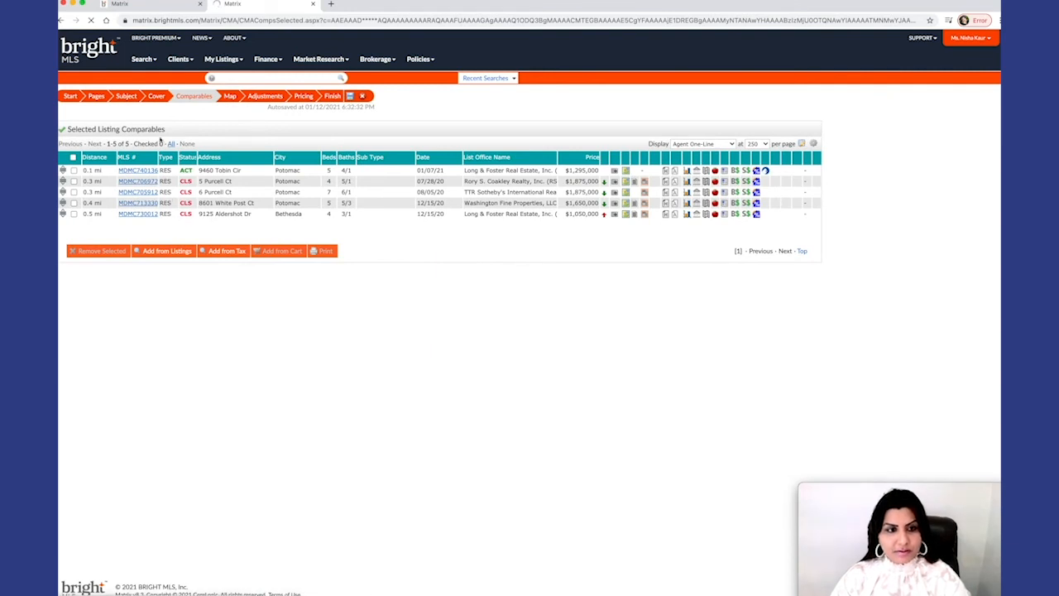
left_click(229, 95)
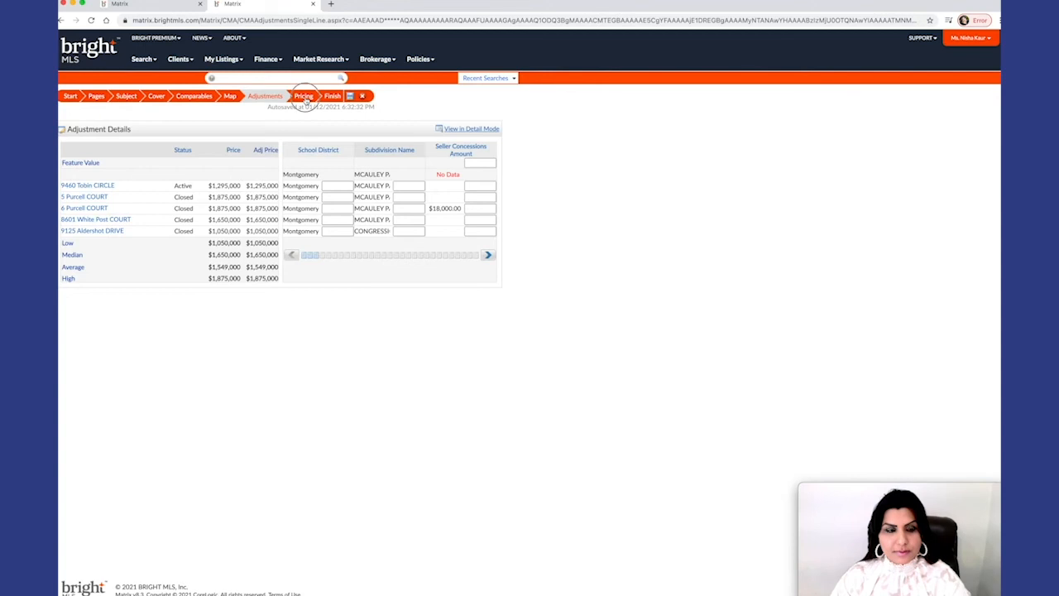
left_click(303, 95)
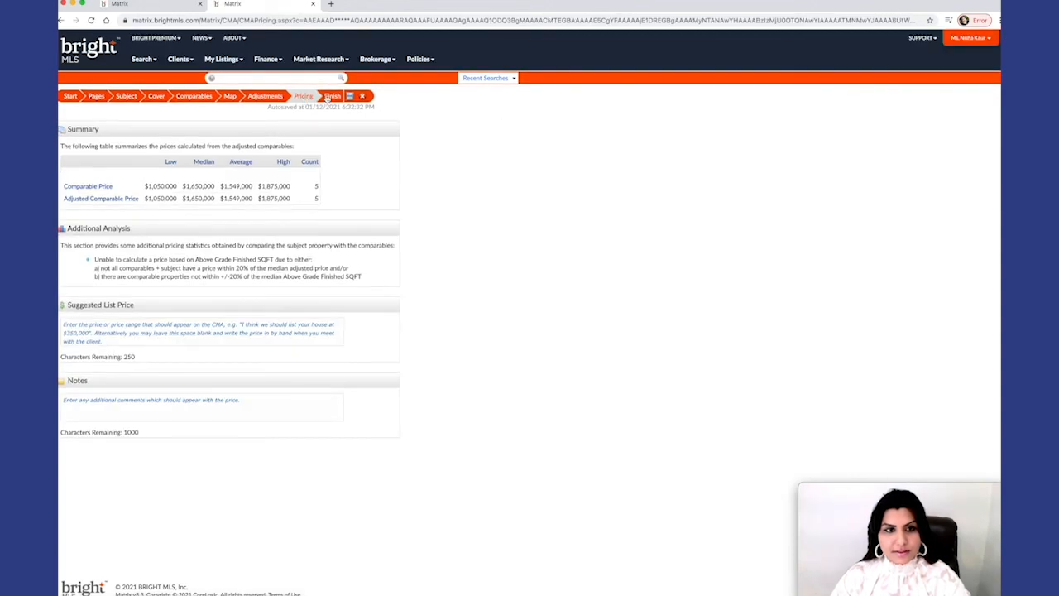
left_click(331, 94)
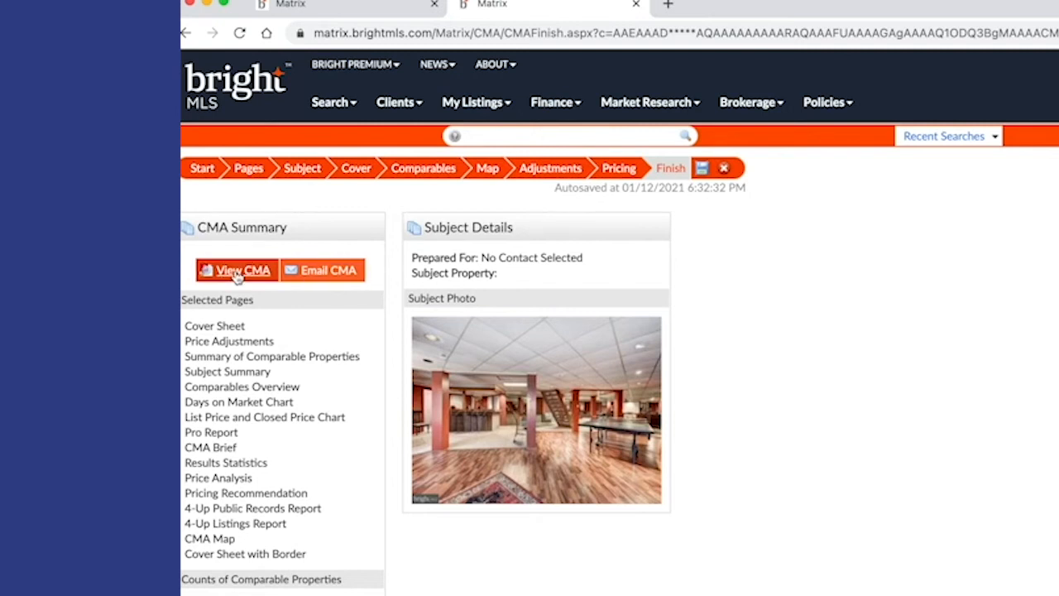
left_click(235, 270)
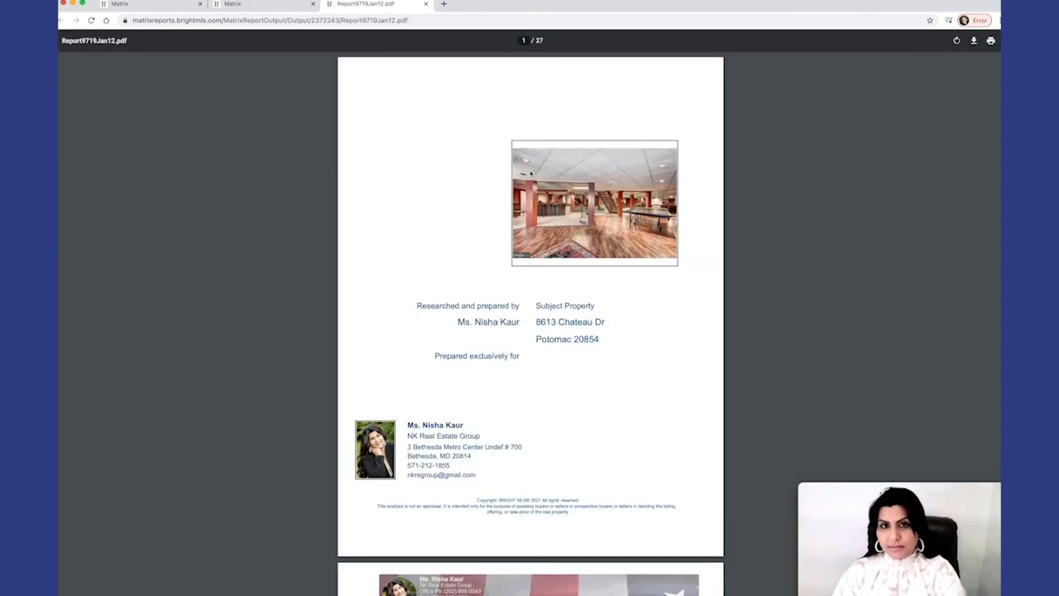
scroll("down", 3)
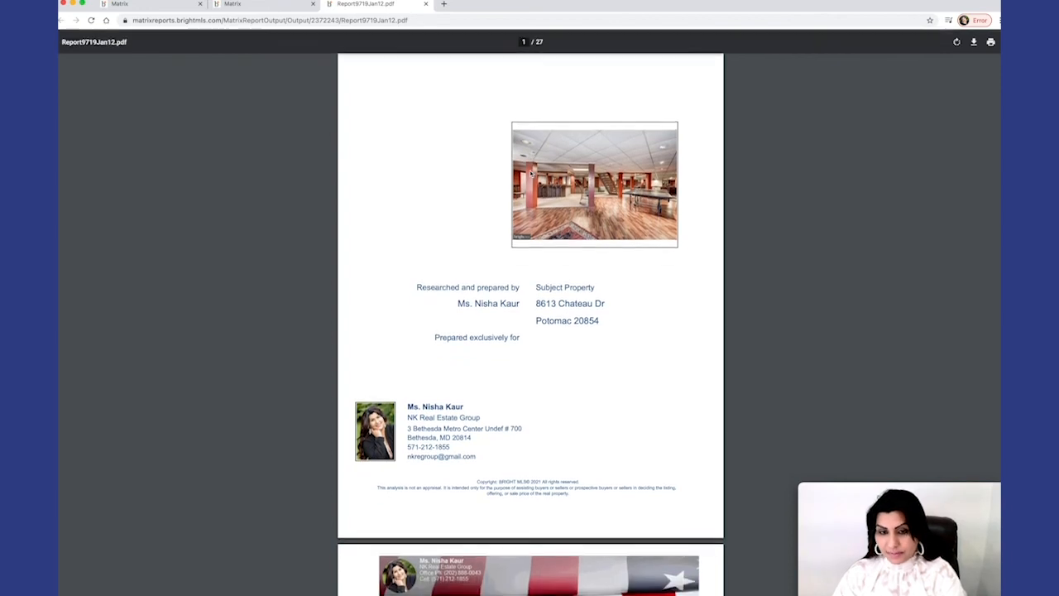
scroll("down", 3)
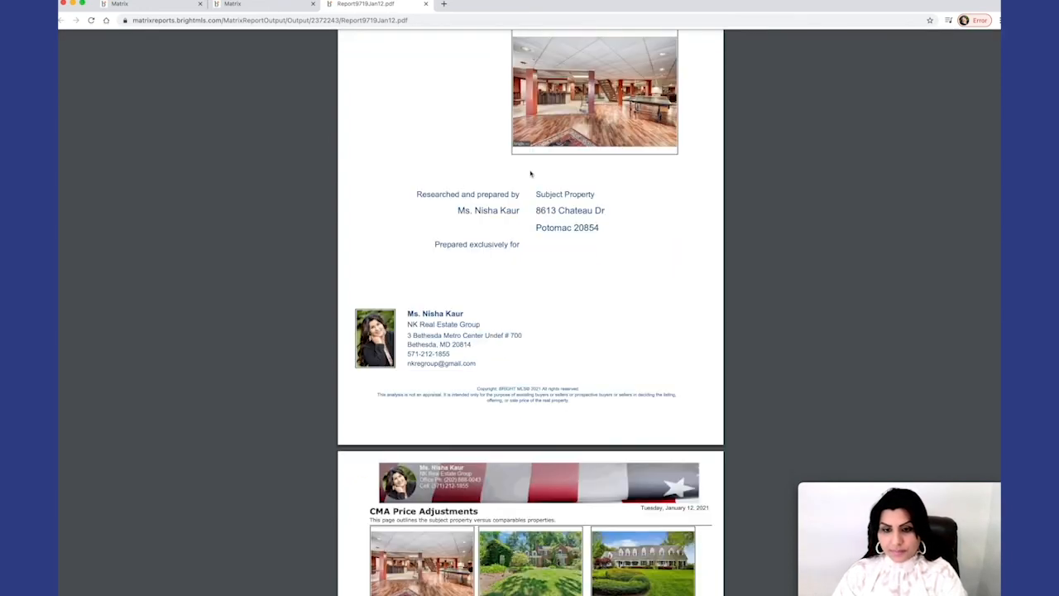
scroll("down", 3)
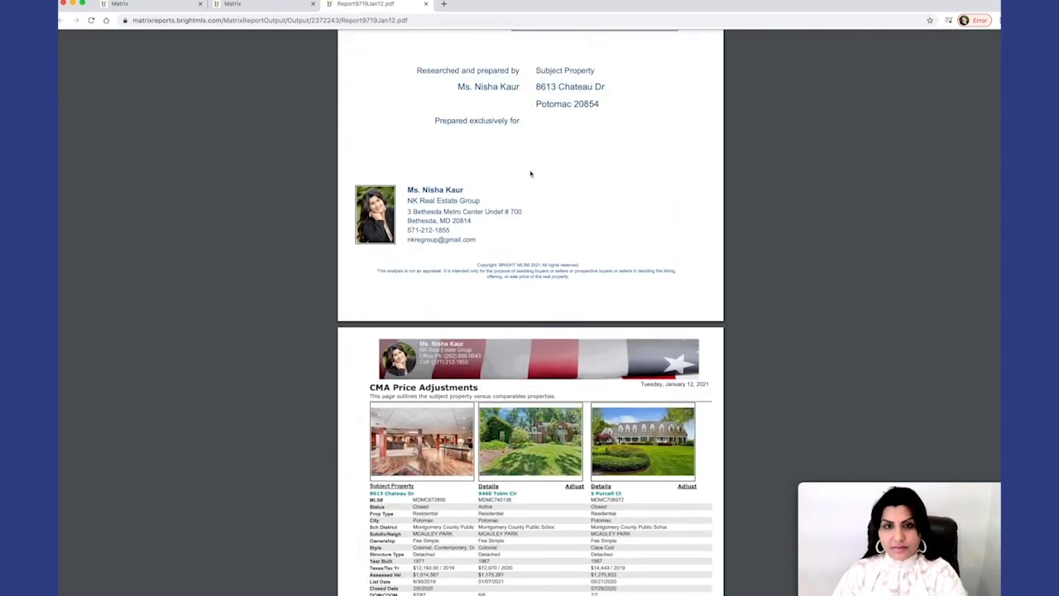
scroll("down", 3)
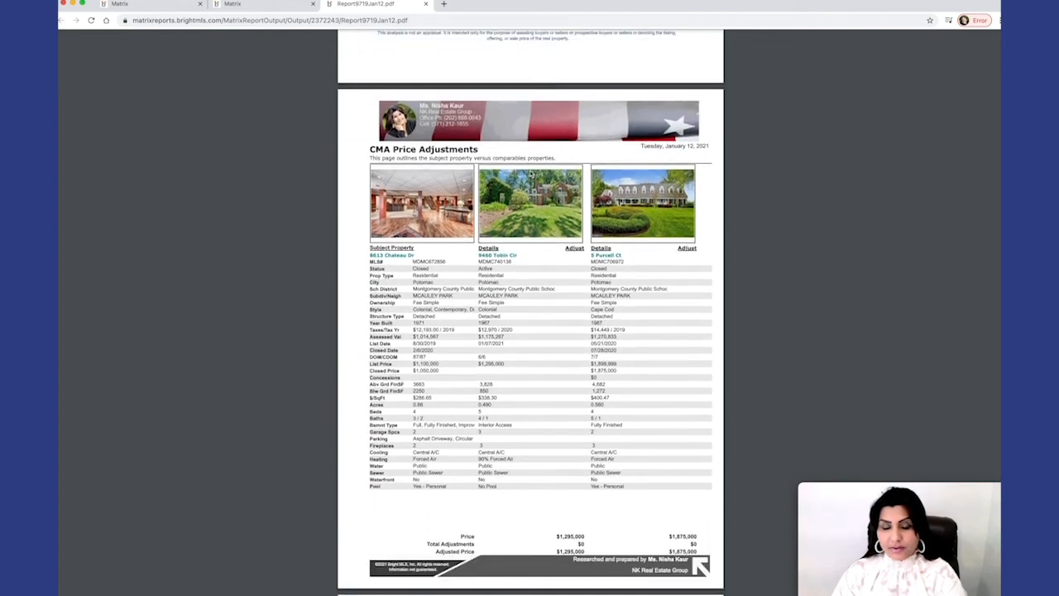
scroll("down", 3)
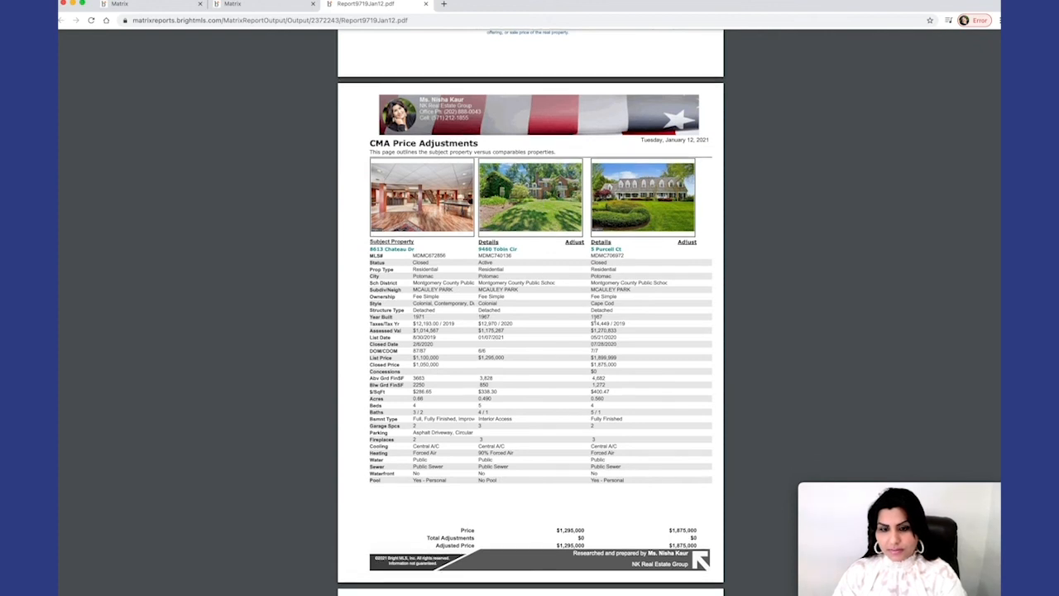
scroll("down", 3)
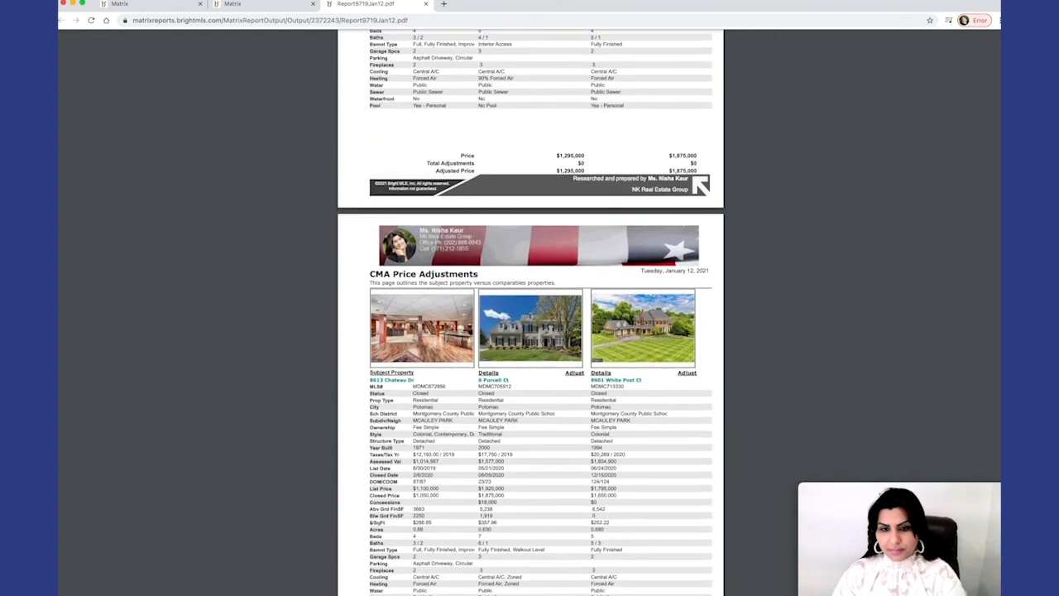
scroll("down", 3)
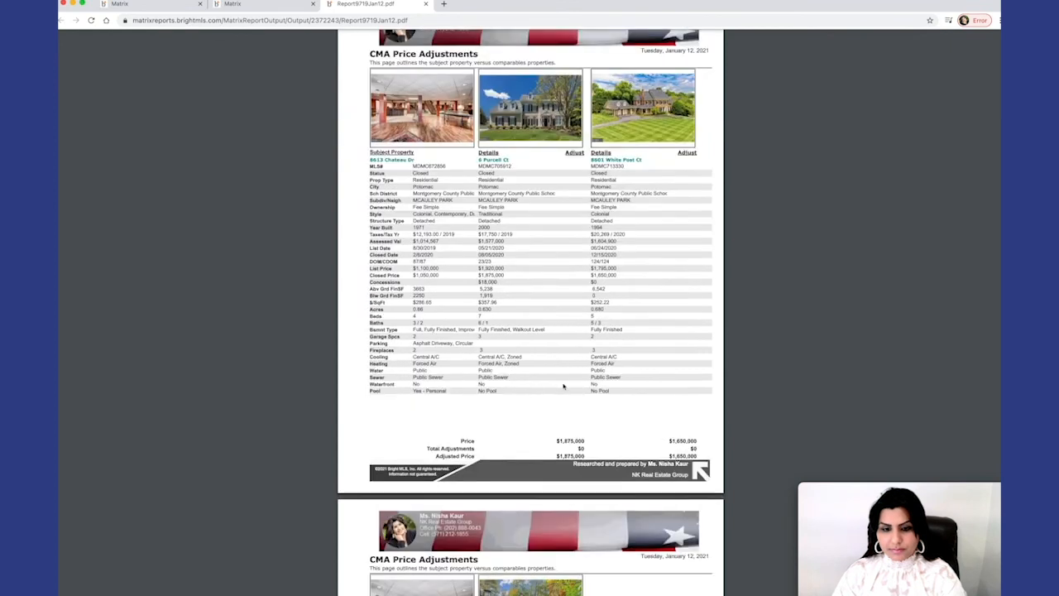
scroll("down", 3)
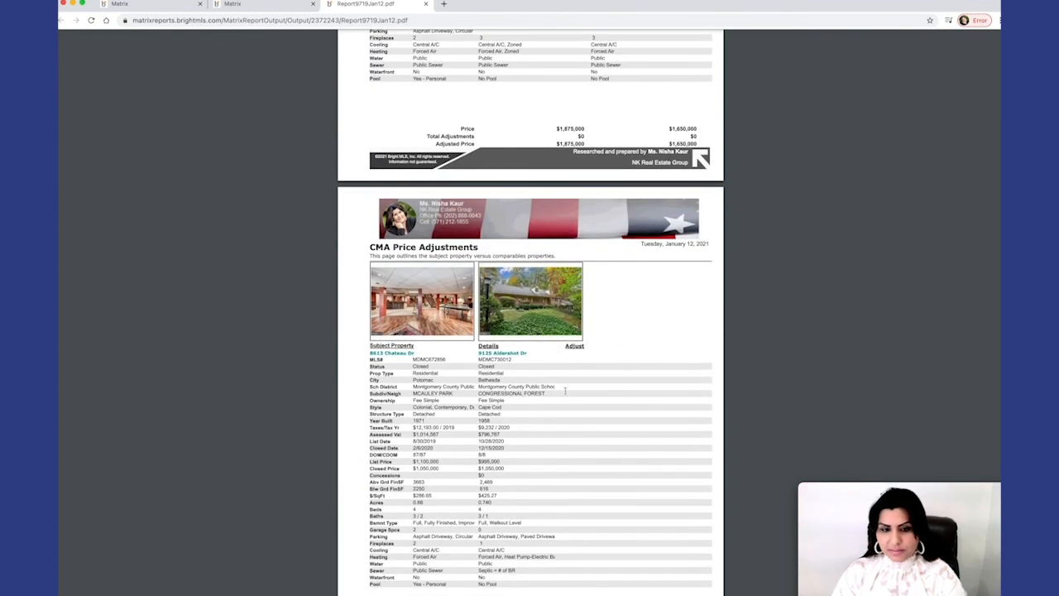
scroll("down", 3)
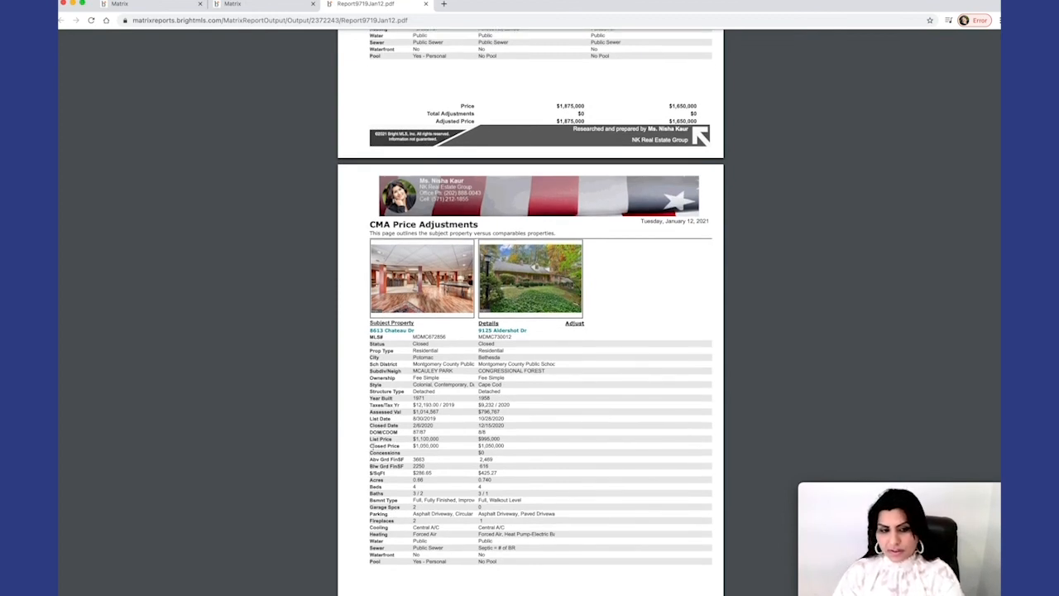
scroll("down", 3)
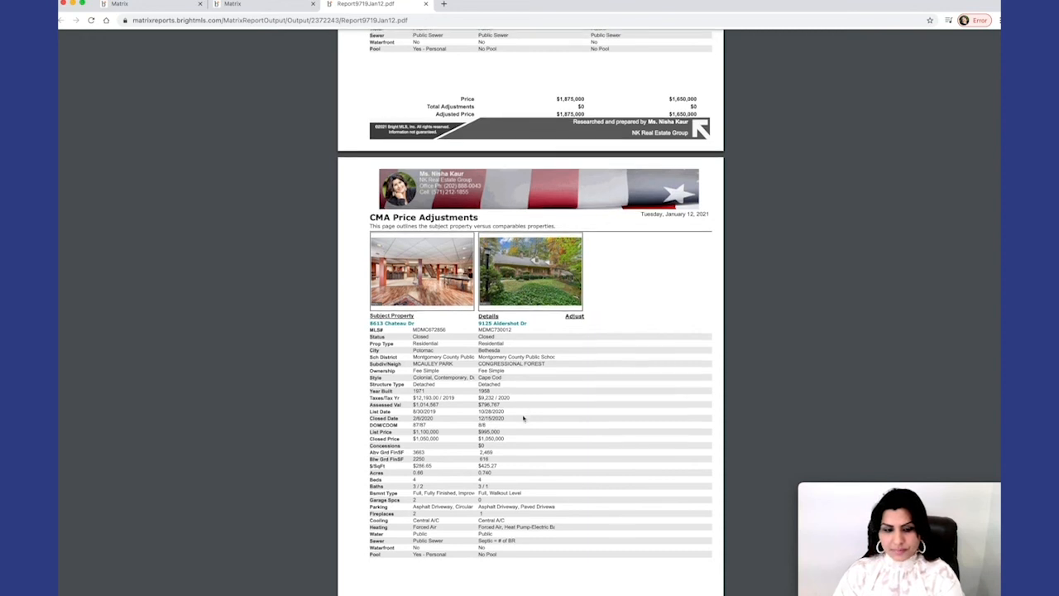
scroll("down", 3)
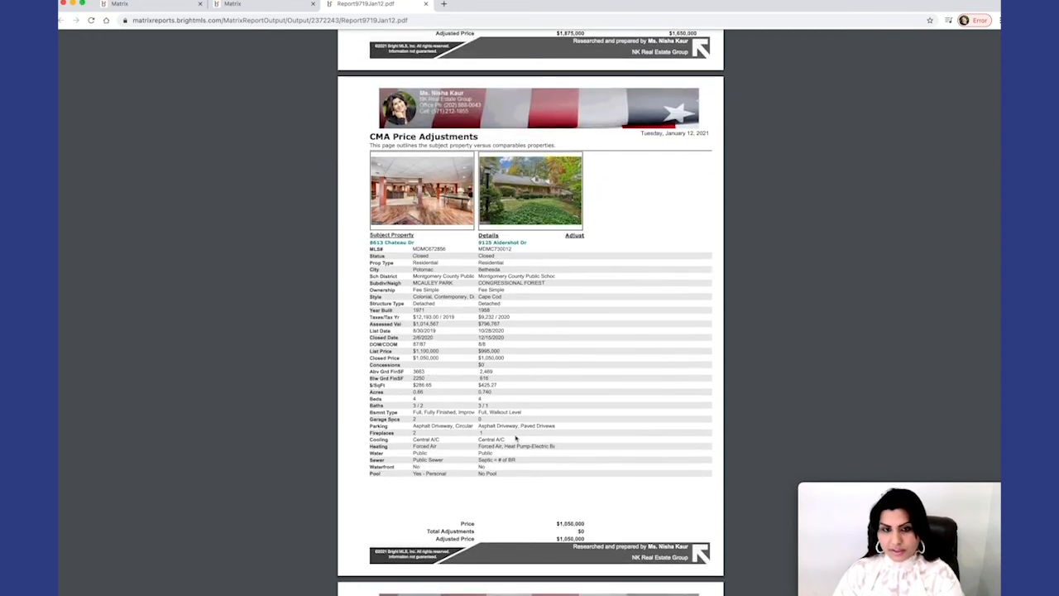
scroll("down", 3)
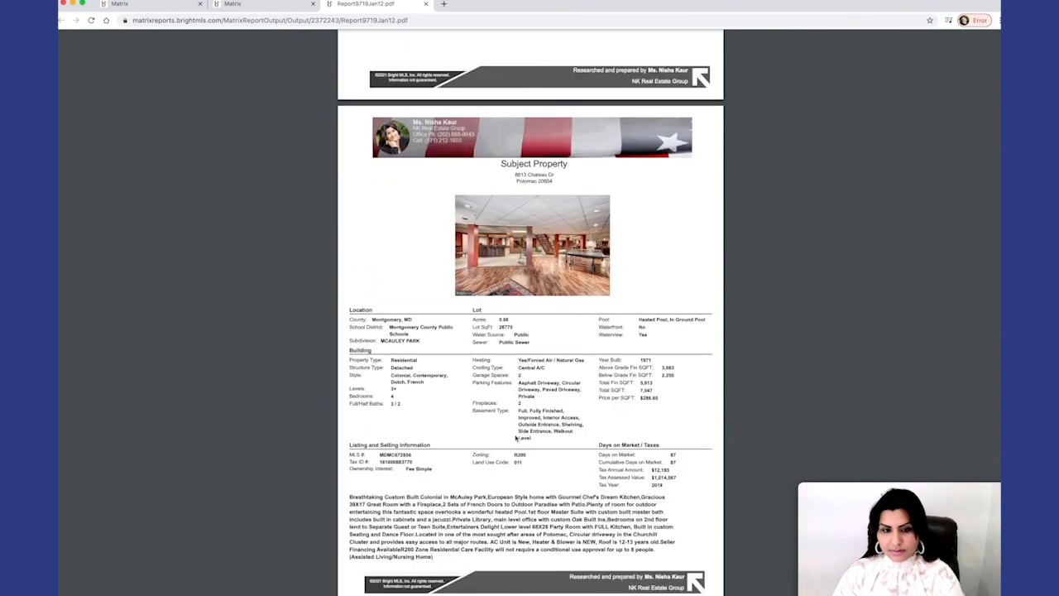
scroll("down", 3)
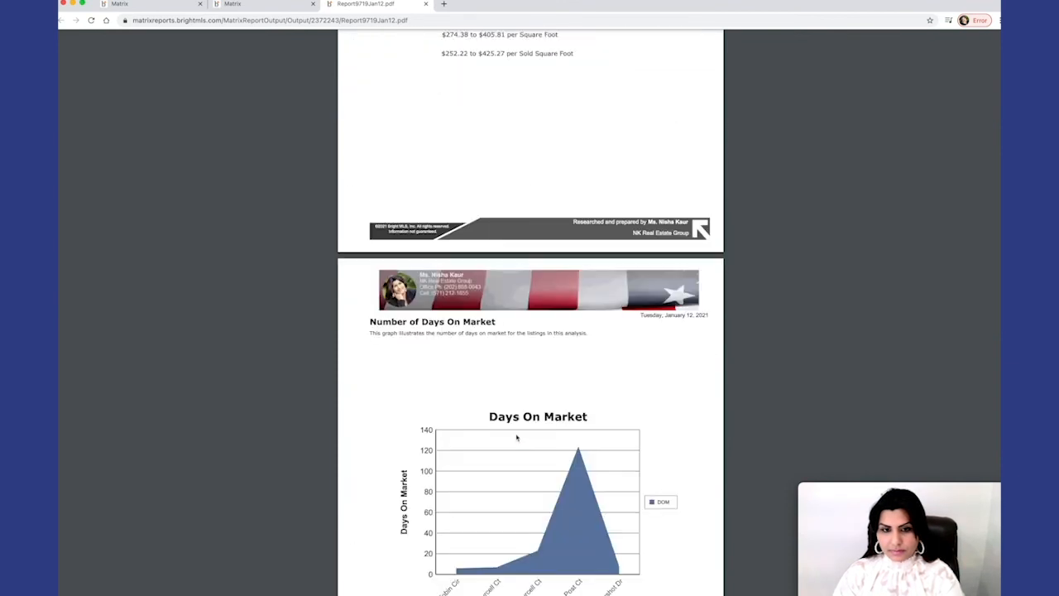
scroll("down", 3)
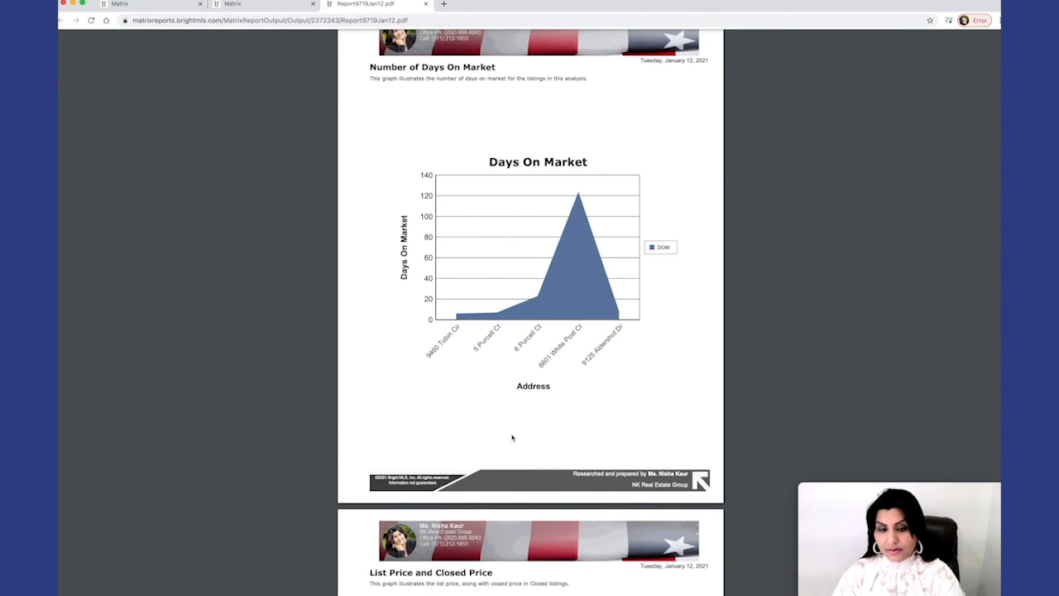
scroll("down", 3)
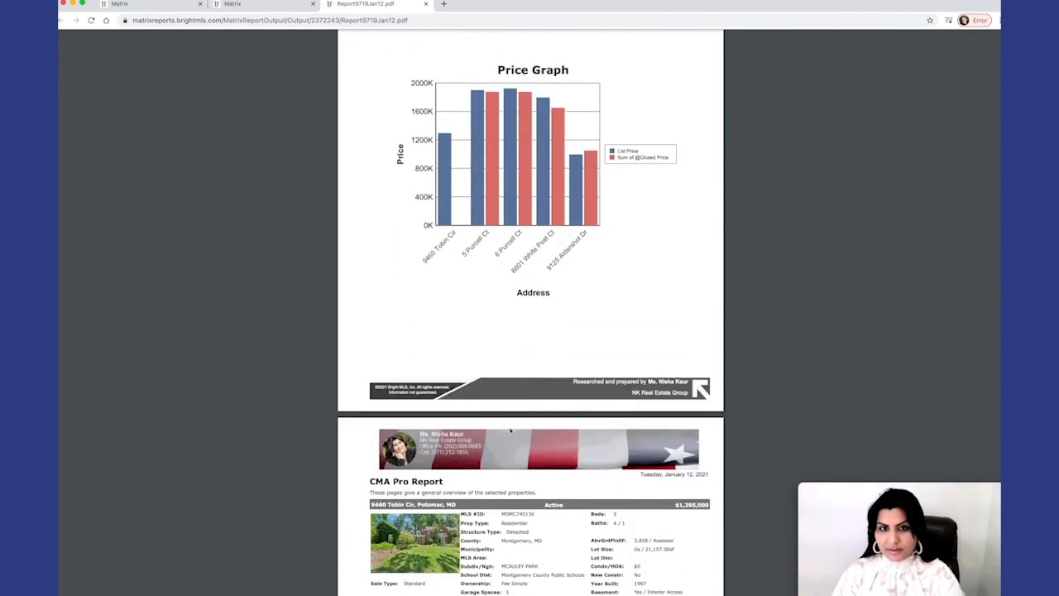
scroll("down", 3)
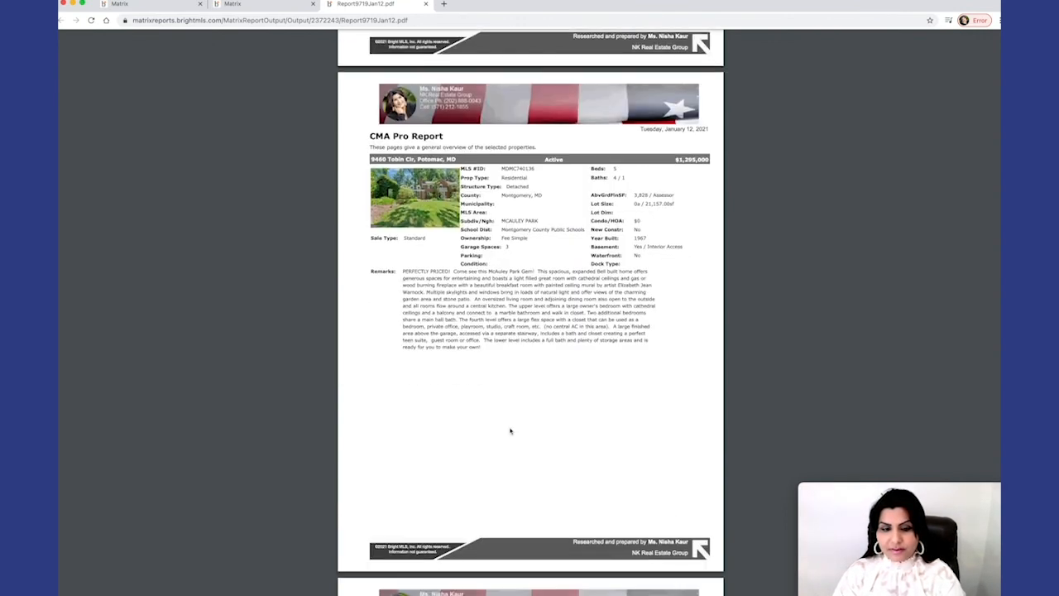
mouse_move(556, 205)
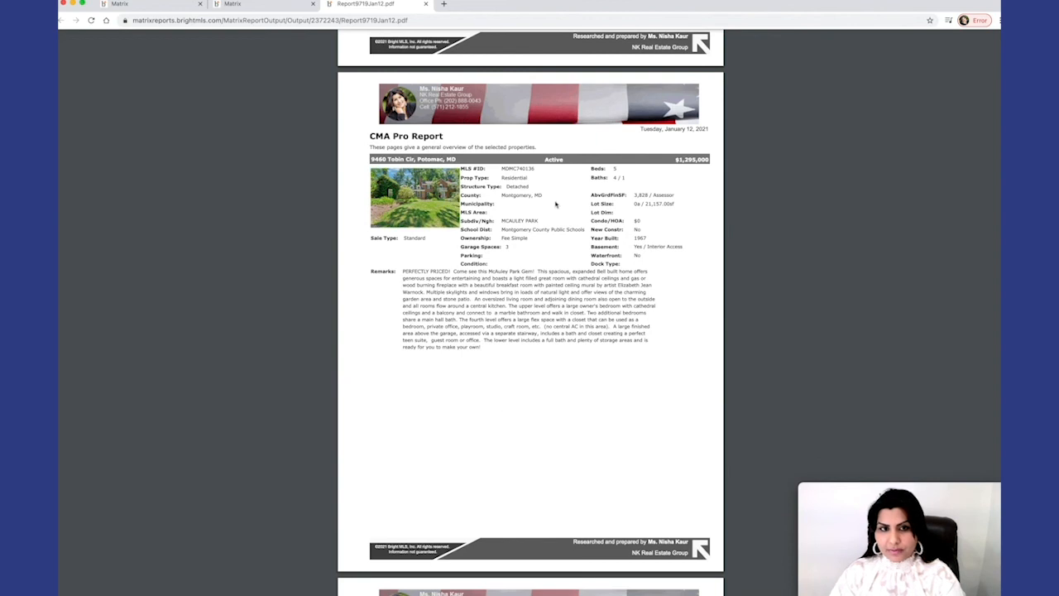
mouse_move(496, 334)
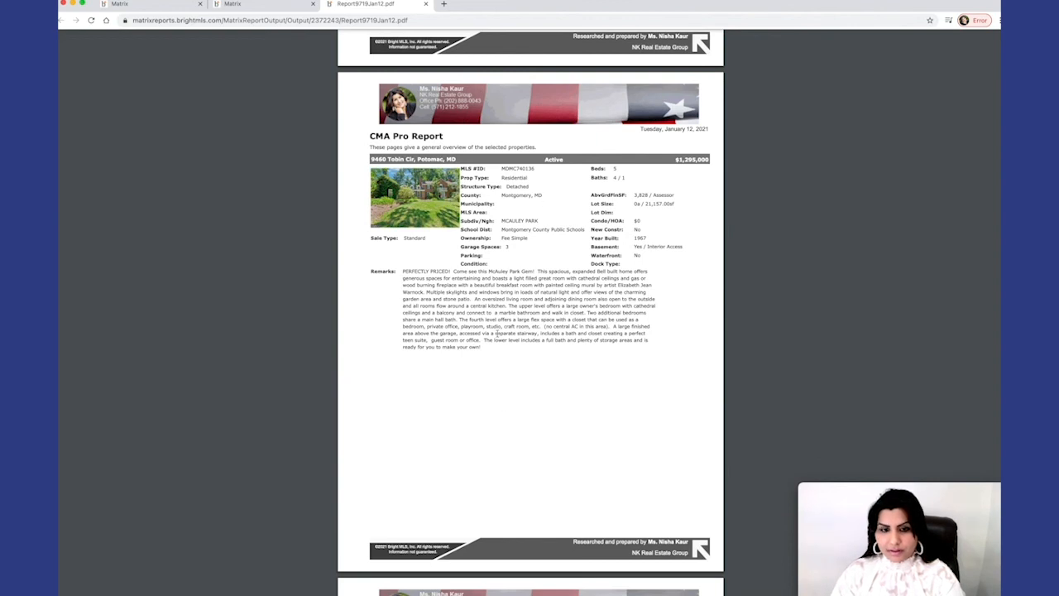
scroll("down", 3)
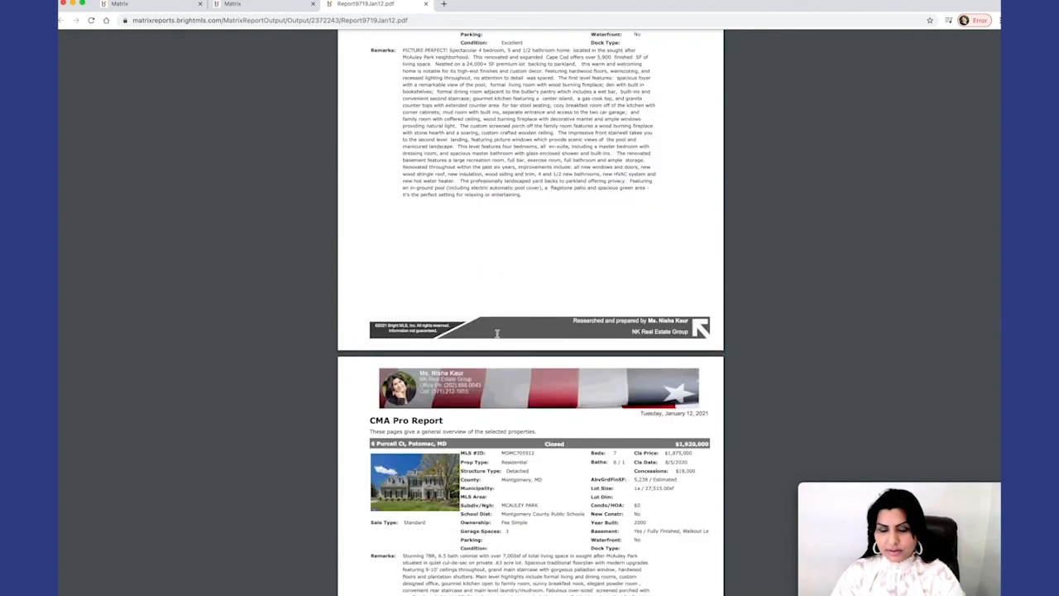
scroll("down", 3)
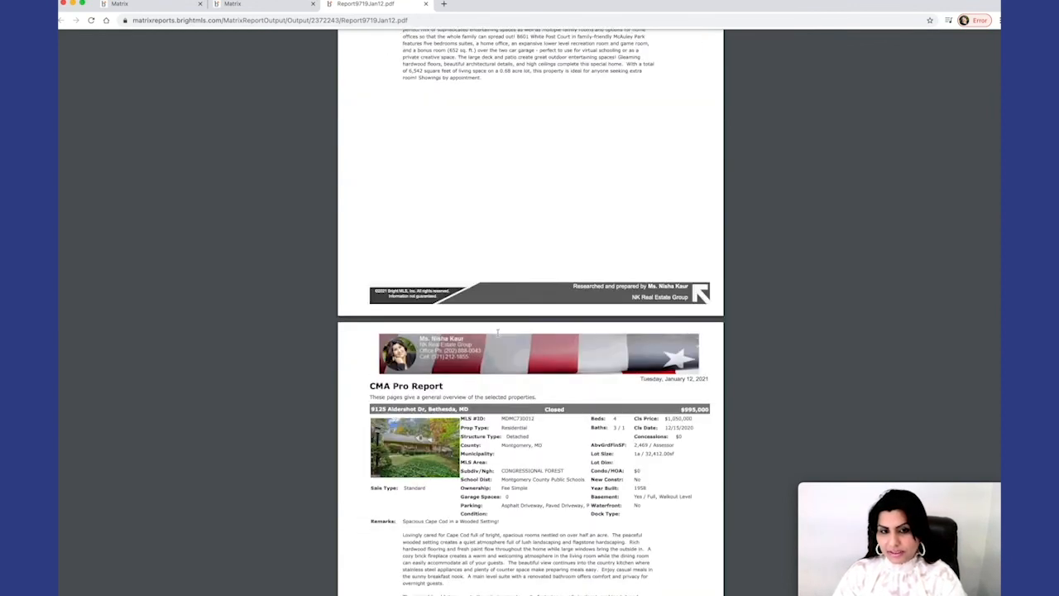
scroll("down", 3)
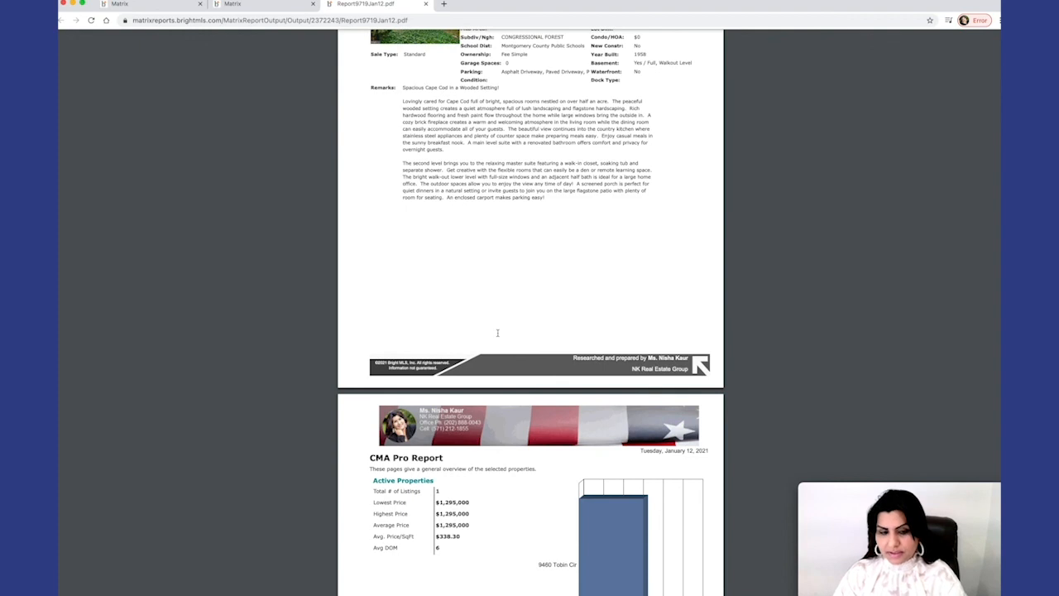
scroll("down", 3)
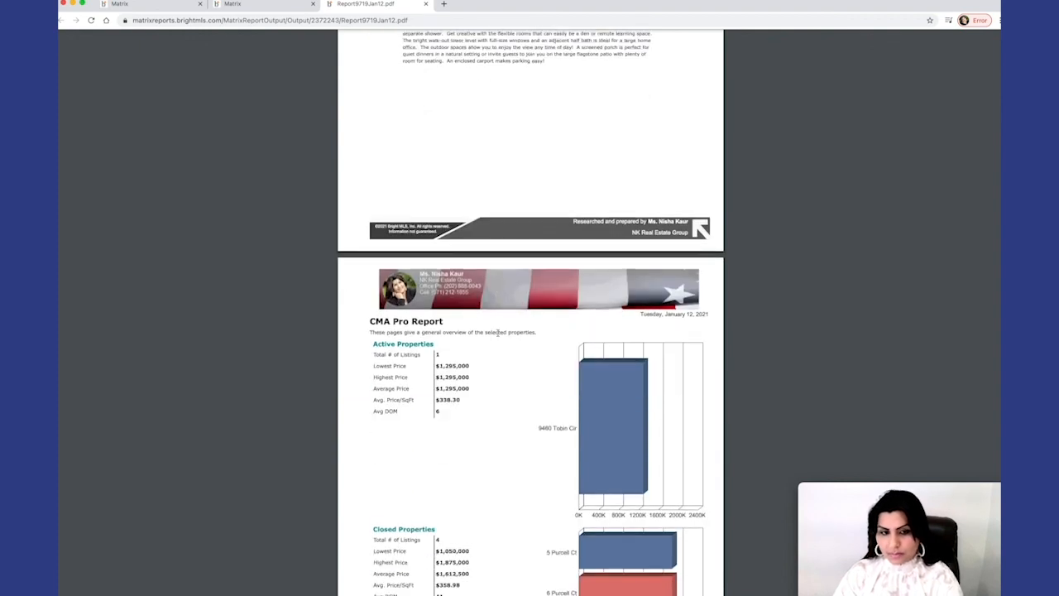
scroll("down", 3)
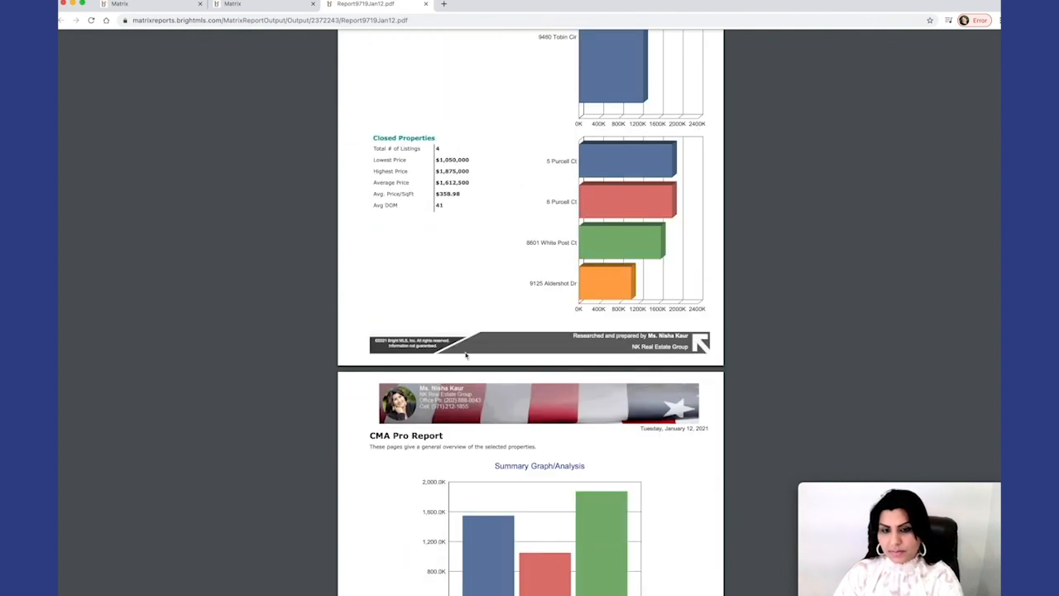
scroll("down", 3)
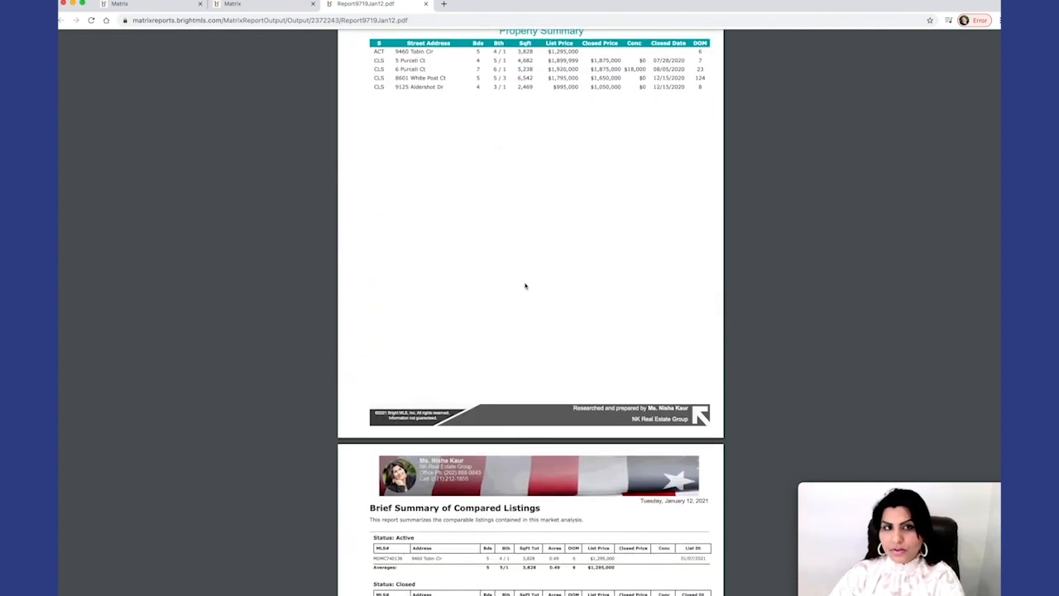
scroll("down", 3)
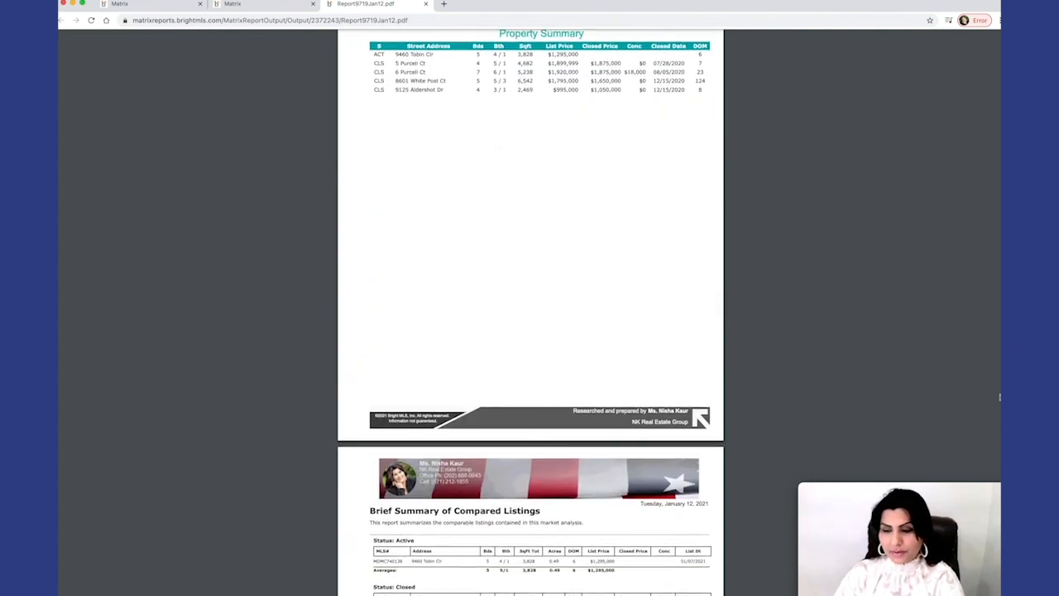
scroll("down", 3)
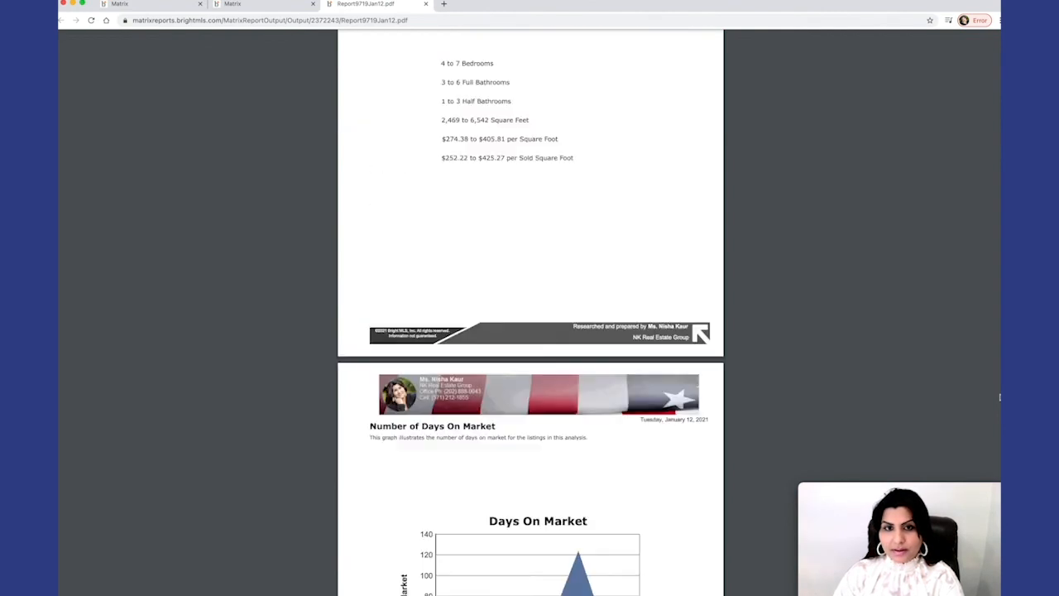